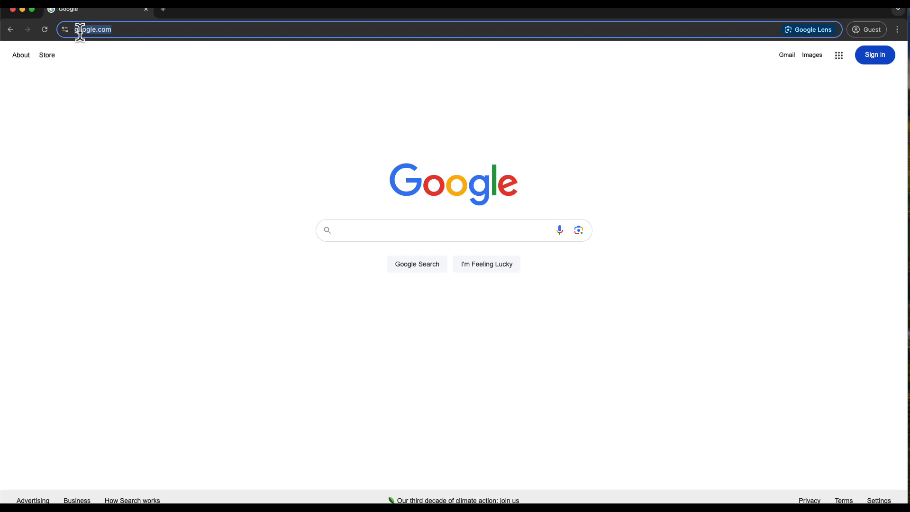
# Step: Load 192.168.1.177 in Chrome to reach the UNAS Pro setup page
pyautogui.write('192.168.1.177/setup/privacy-and-security')
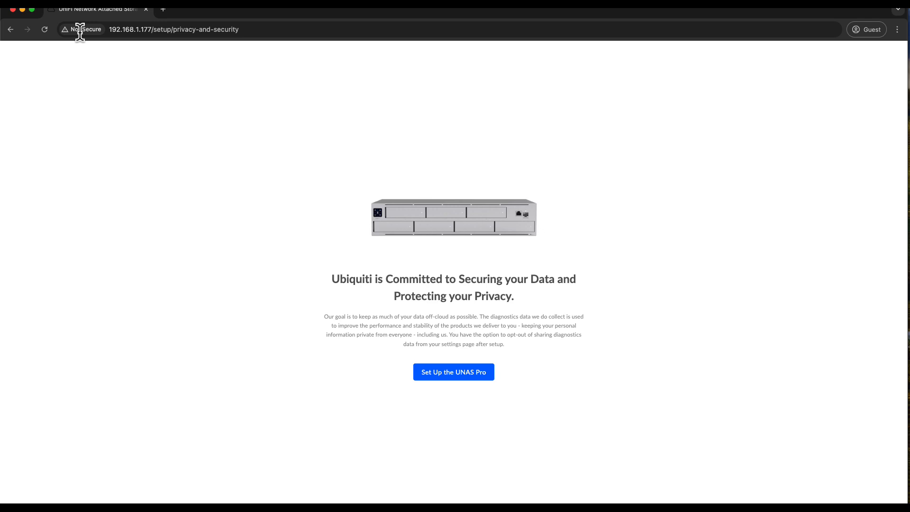
pyautogui.moveTo(453, 372)
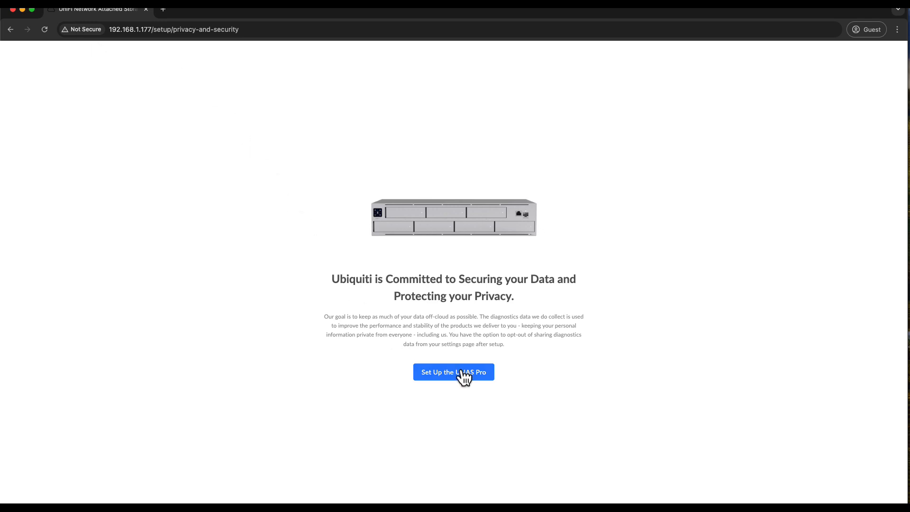
# Step: Begin UNAS Pro setup, agree to the terms, and complete the UI.com sign-in step
pyautogui.click(453, 372)
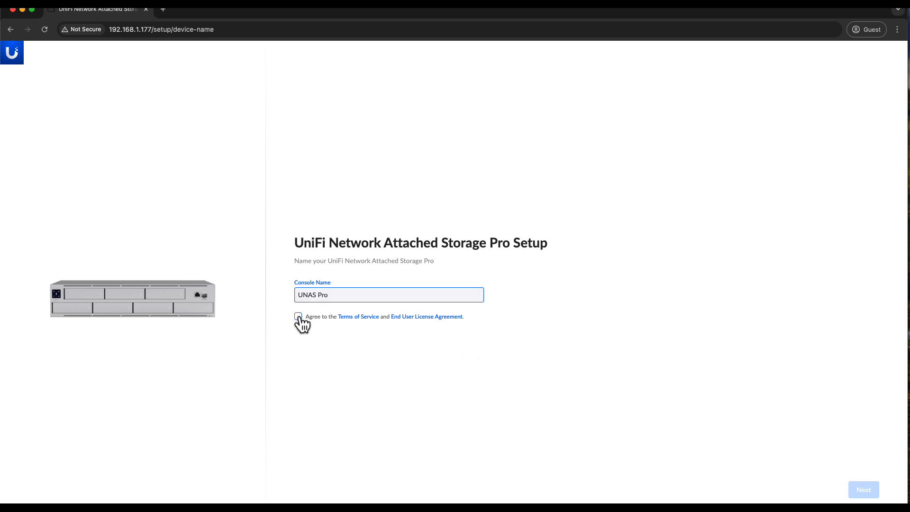
pyautogui.click(298, 316)
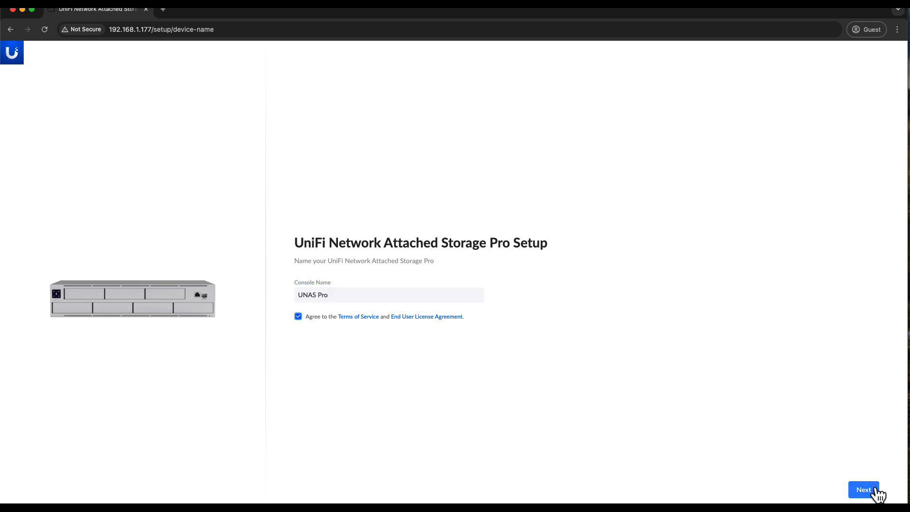
pyautogui.click(863, 489)
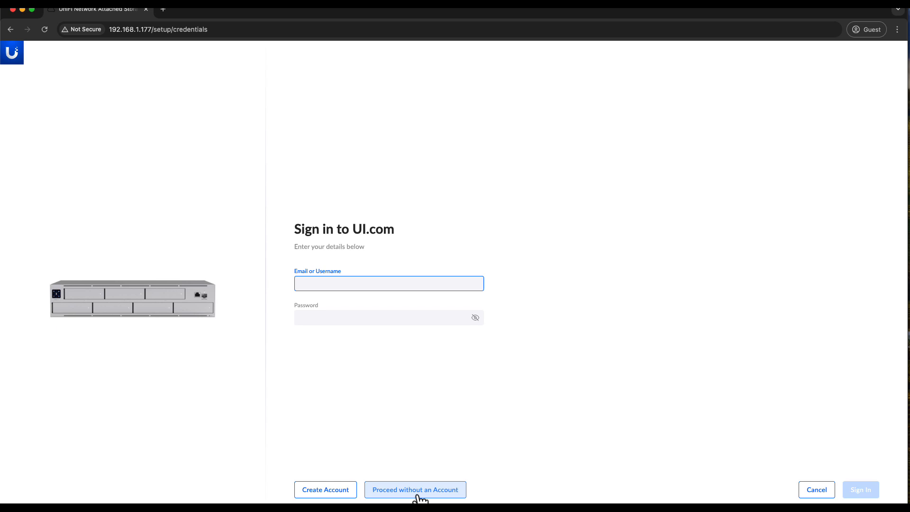
pyautogui.click(415, 489)
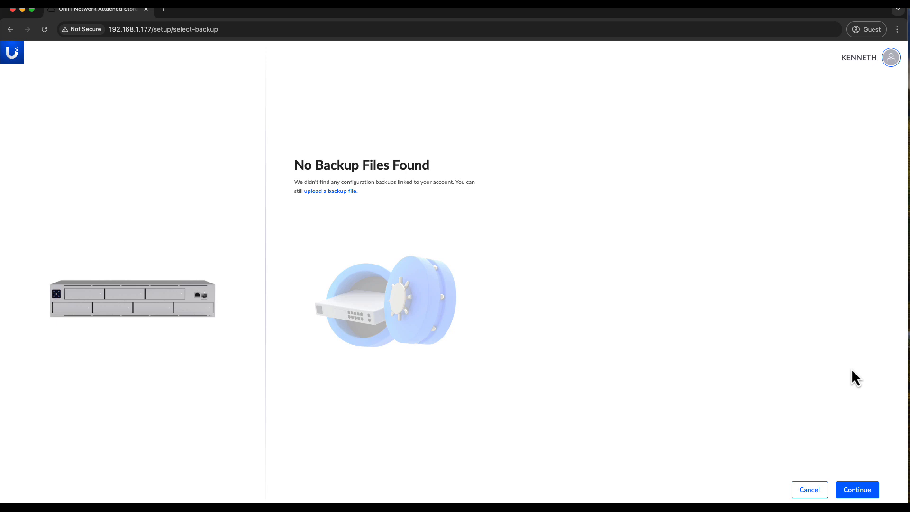
pyautogui.moveTo(866, 391)
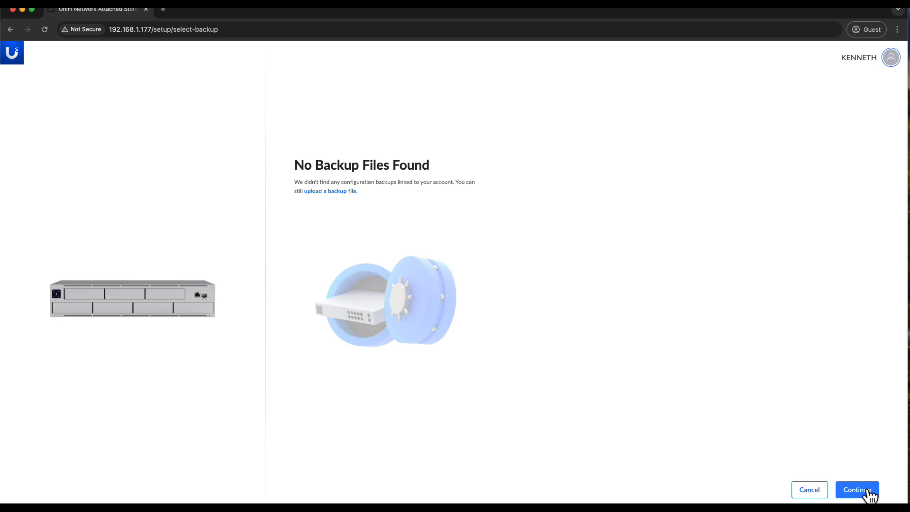
# Step: Continue past no backups, review protection tiers, and finish with Basic Protection
pyautogui.click(856, 489)
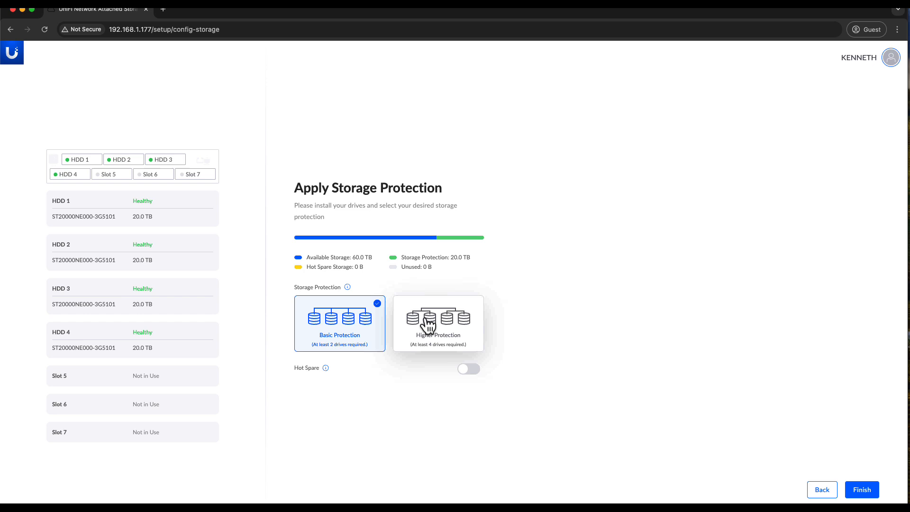
pyautogui.click(437, 323)
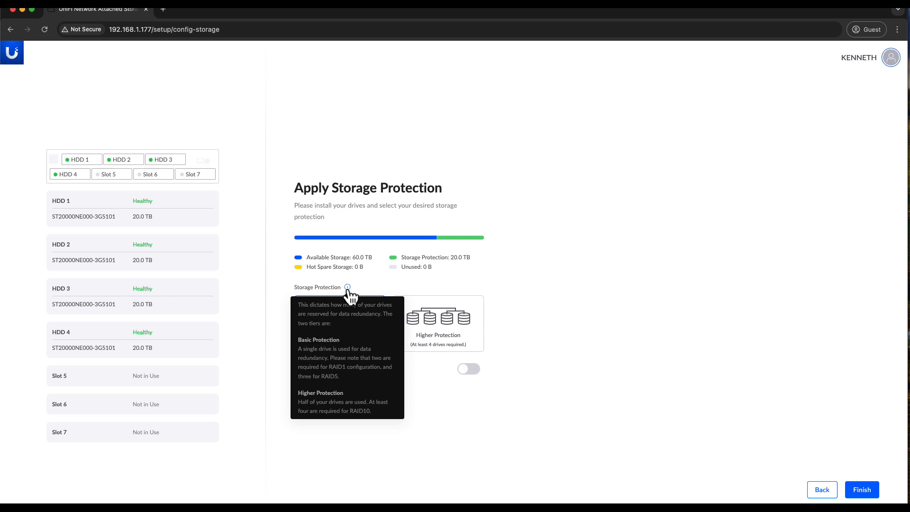
pyautogui.click(339, 323)
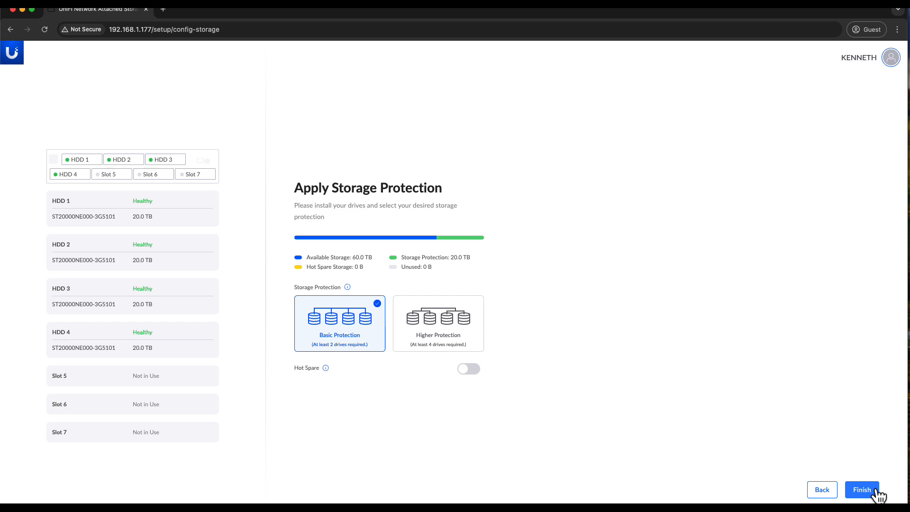
pyautogui.click(862, 489)
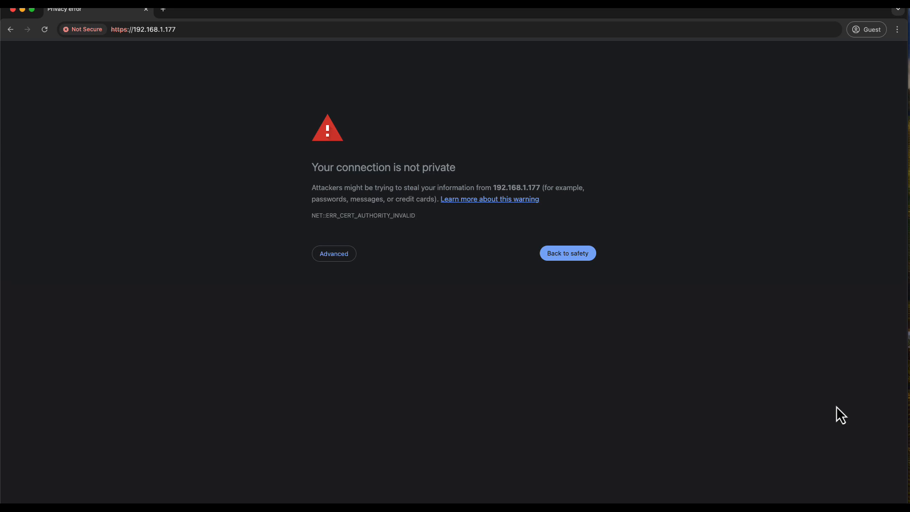
# Step: Expand Advanced on the privacy error and proceed to 192.168.1.177 anyway
pyautogui.click(334, 254)
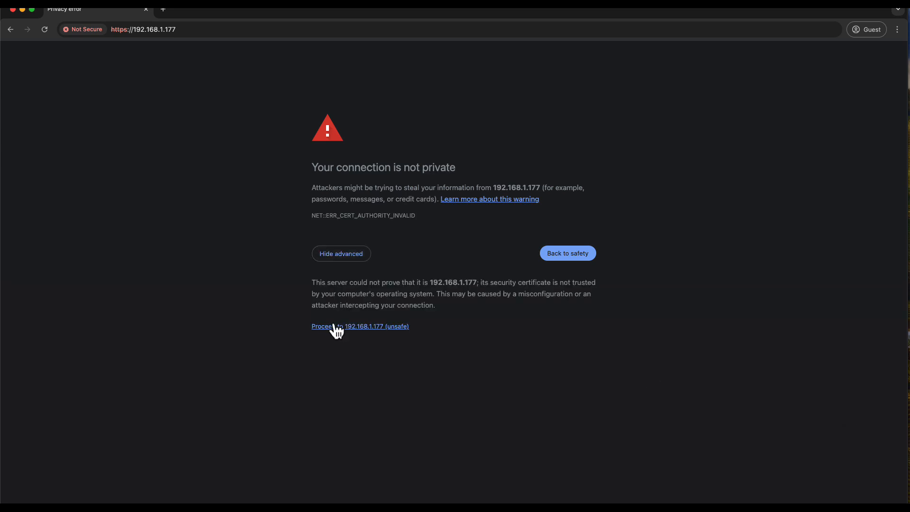
pyautogui.click(323, 326)
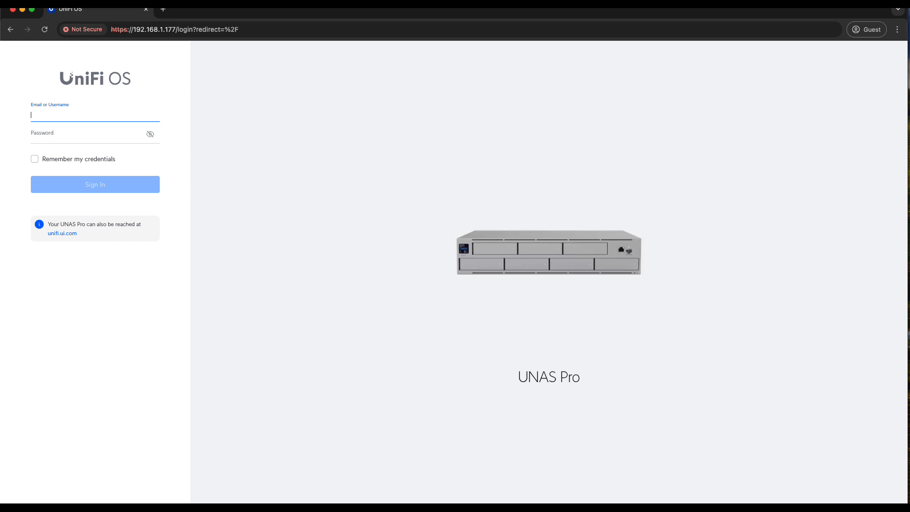
pyautogui.moveTo(145, 114)
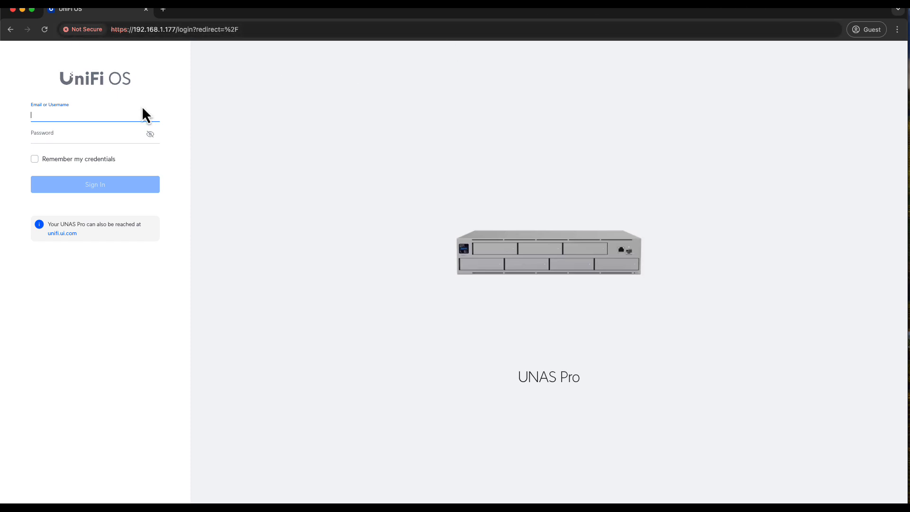
pyautogui.moveTo(110, 112)
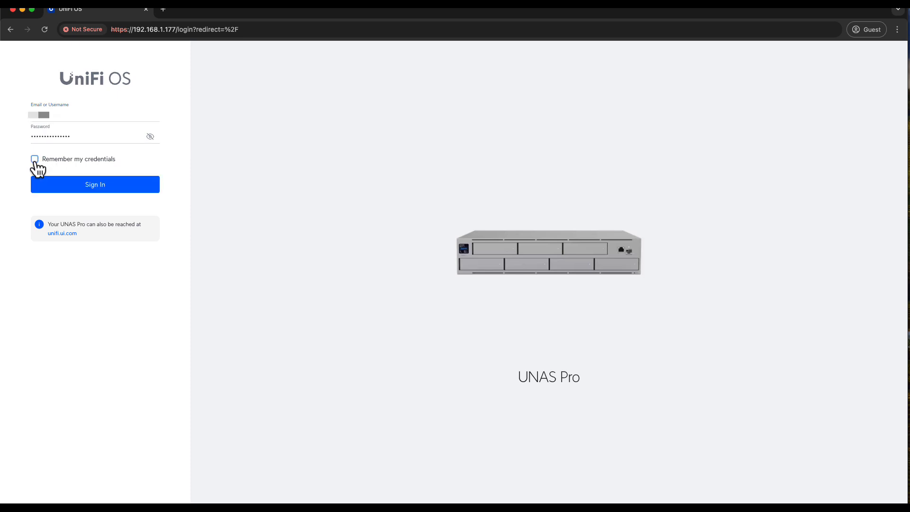
# Step: Sign in remembering credentials, accept UniFi Drive and Identity terms, and start Drive
pyautogui.click(34, 158)
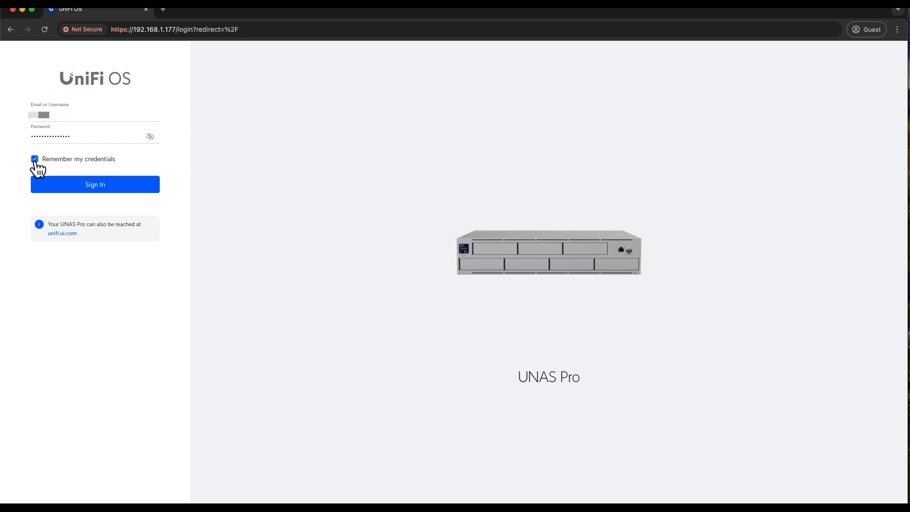
pyautogui.click(95, 184)
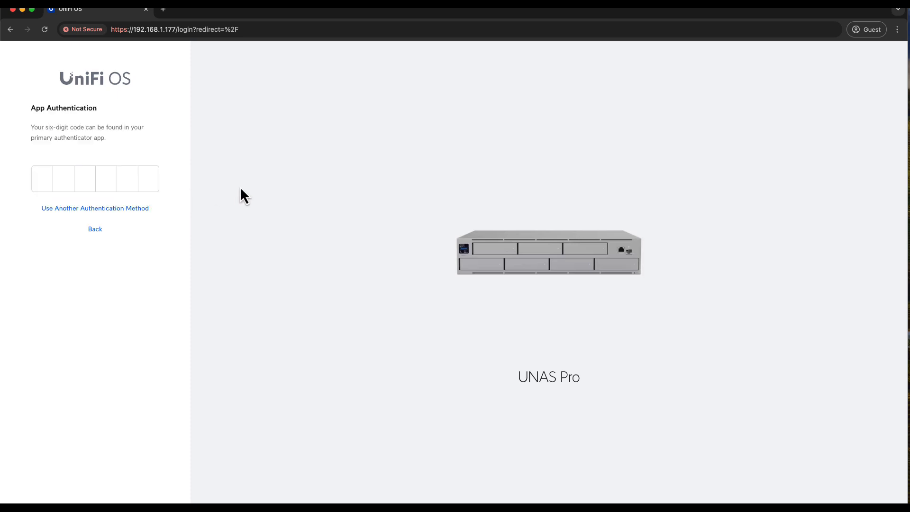
pyautogui.moveTo(219, 193)
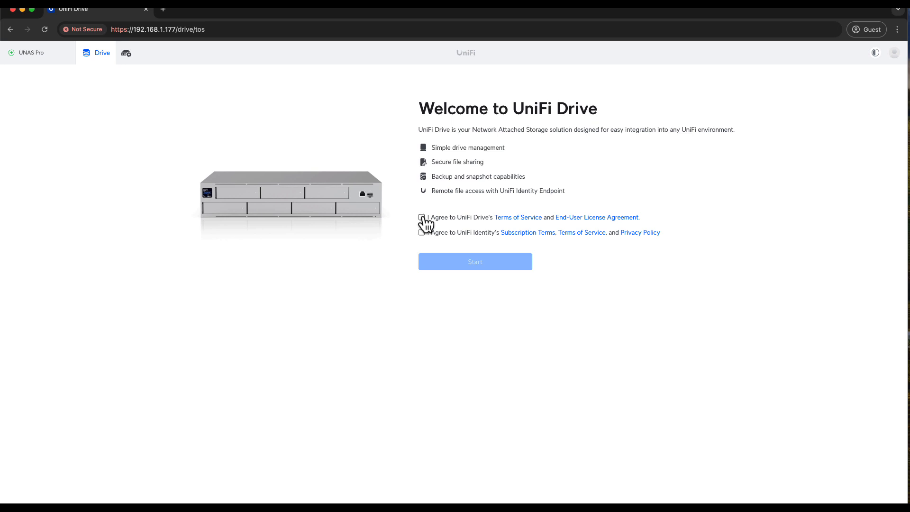
pyautogui.click(420, 217)
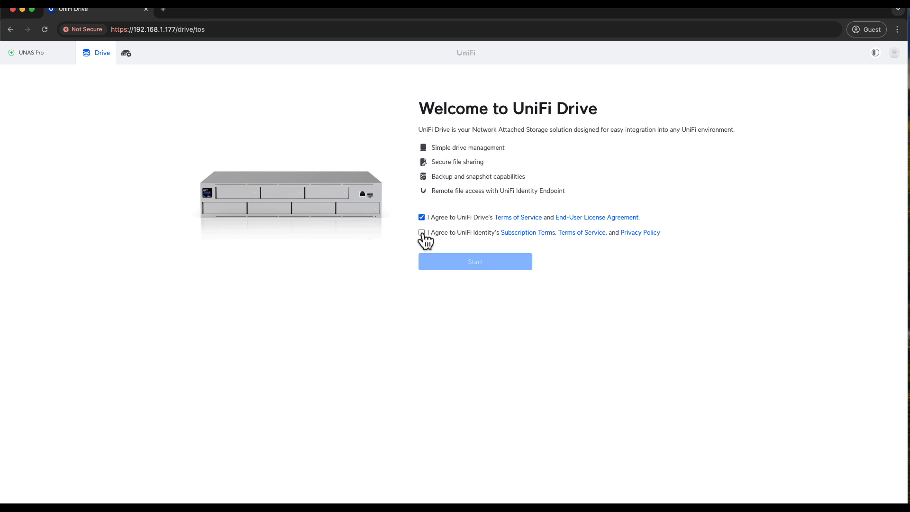
pyautogui.click(421, 232)
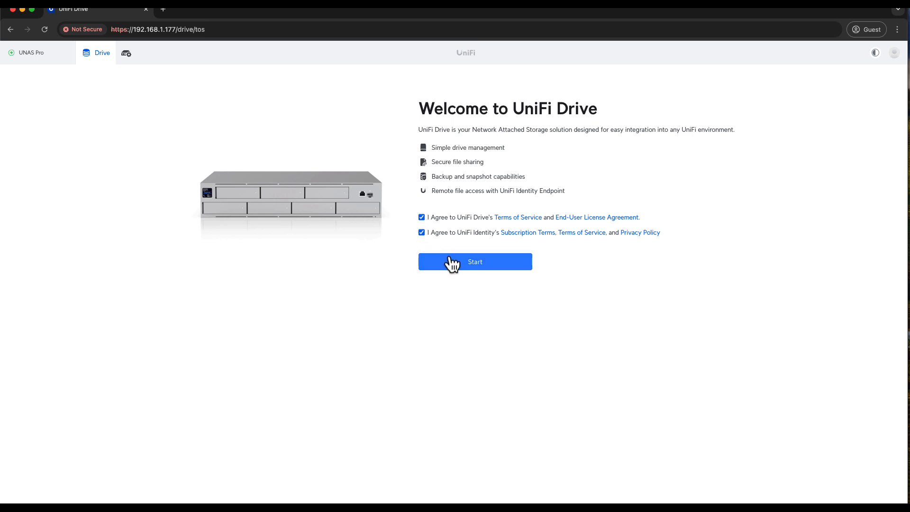
pyautogui.click(473, 261)
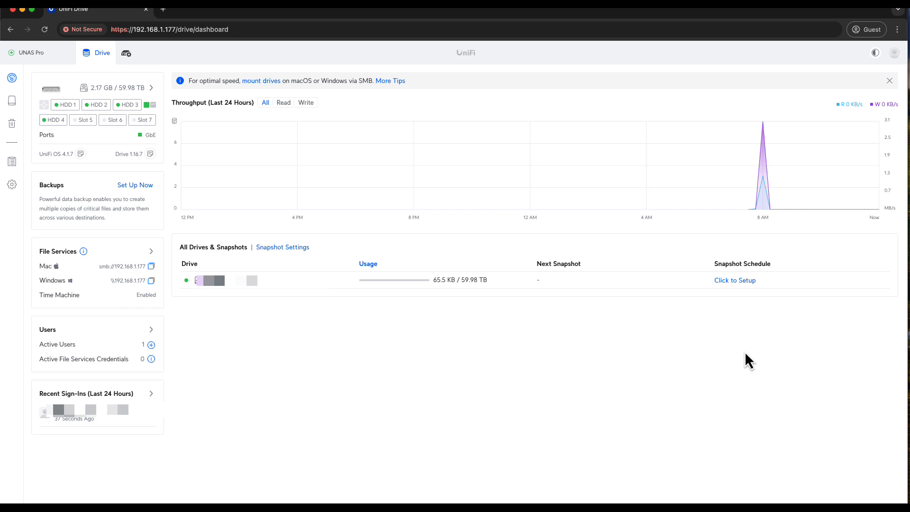
pyautogui.moveTo(155, 52)
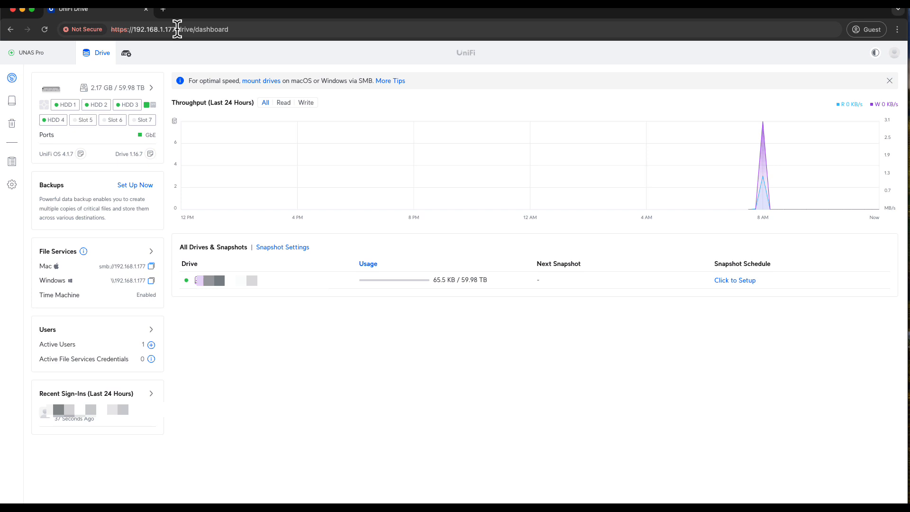
pyautogui.moveTo(188, 62)
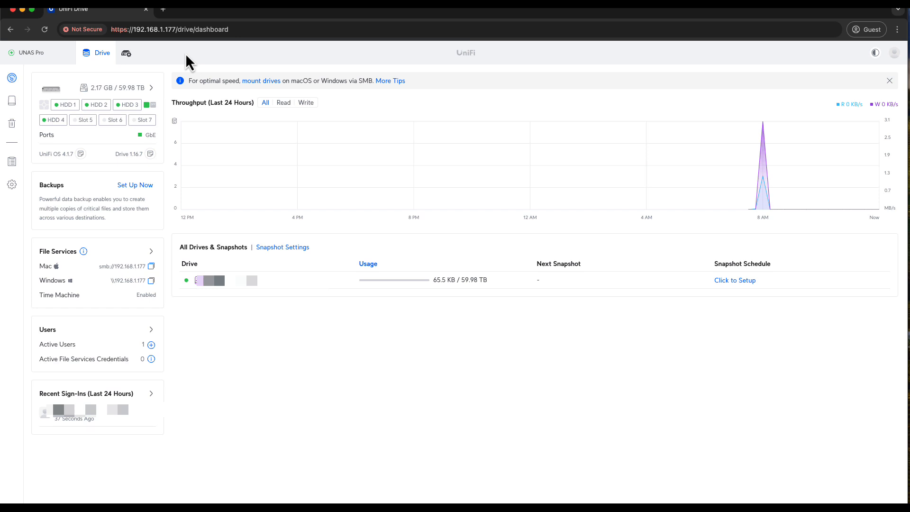
pyautogui.moveTo(98, 82)
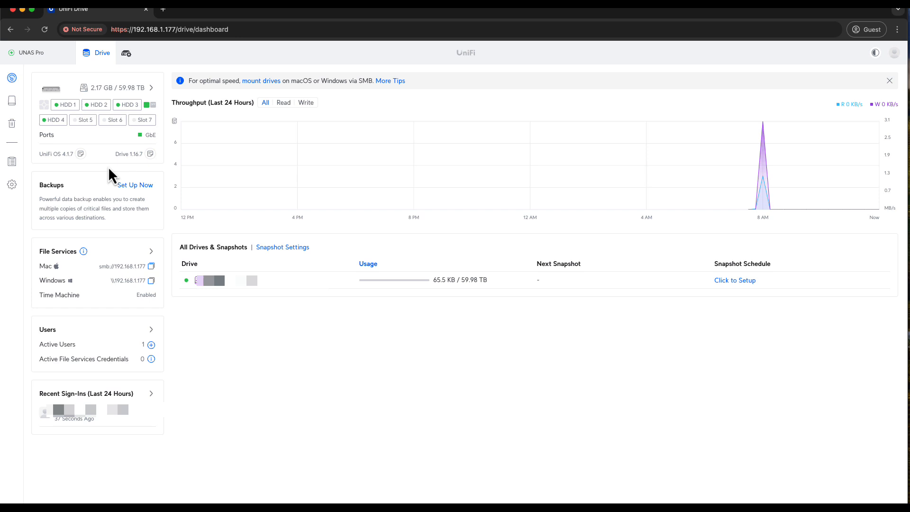
pyautogui.moveTo(64, 104)
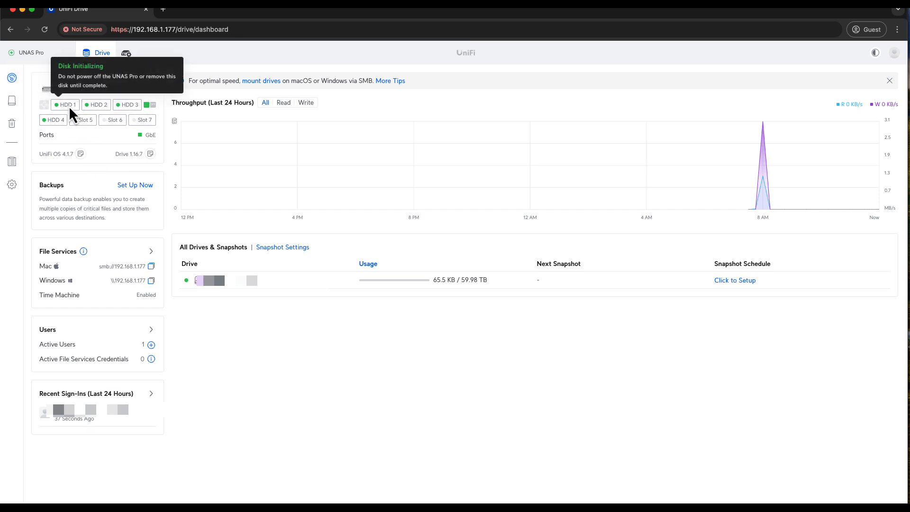
pyautogui.moveTo(101, 114)
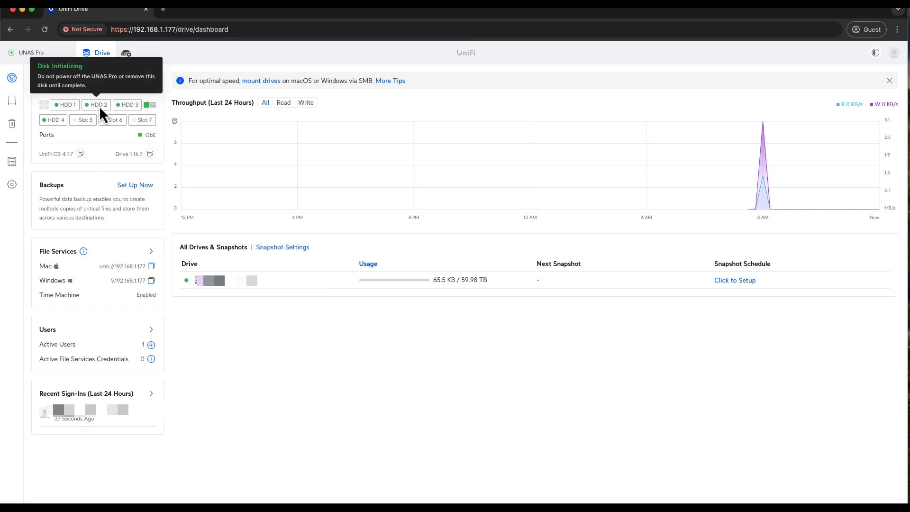
pyautogui.moveTo(56, 129)
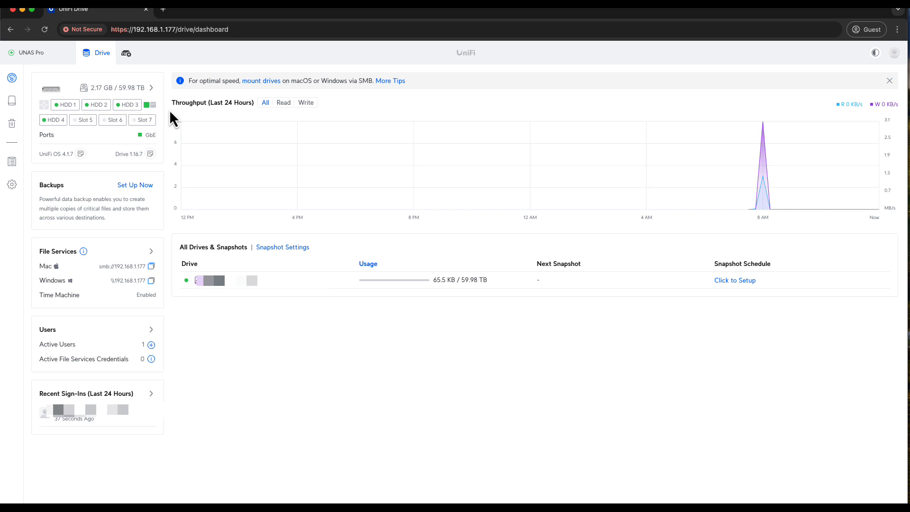
pyautogui.moveTo(793, 234)
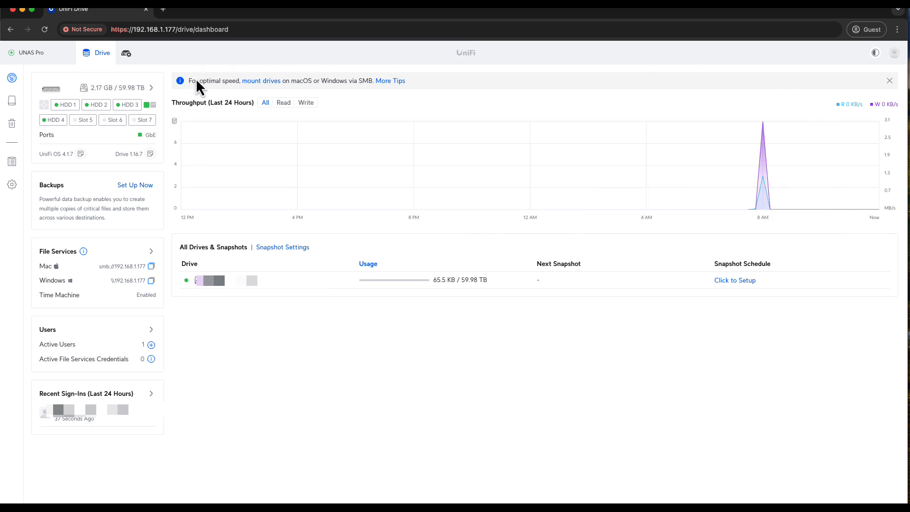
pyautogui.moveTo(129, 192)
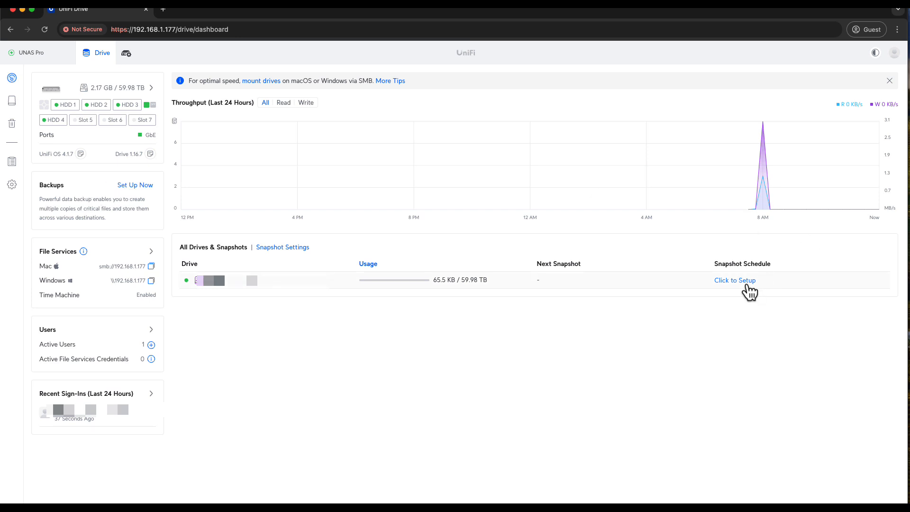
pyautogui.moveTo(613, 438)
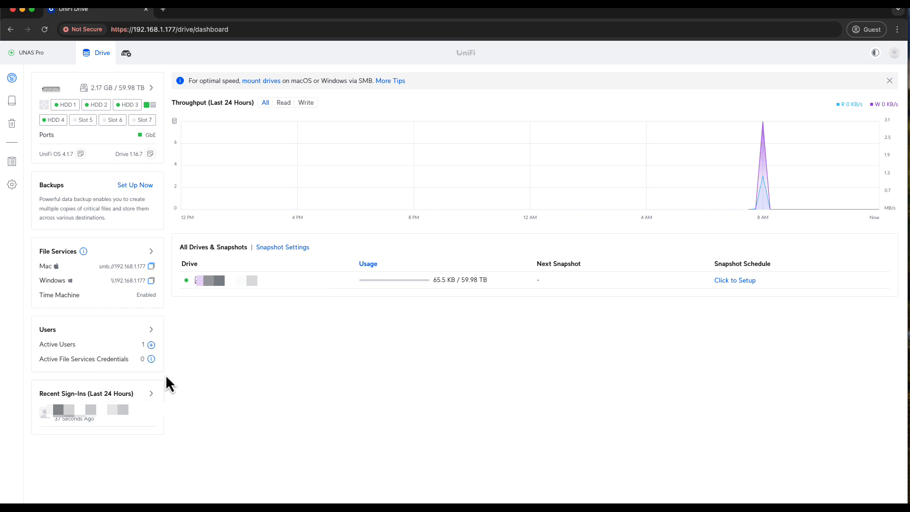
pyautogui.moveTo(113, 427)
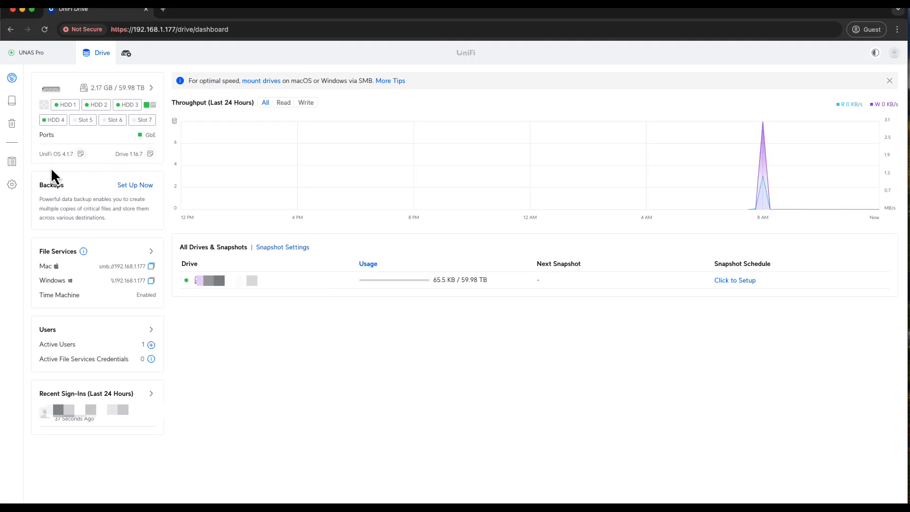
pyautogui.moveTo(69, 175)
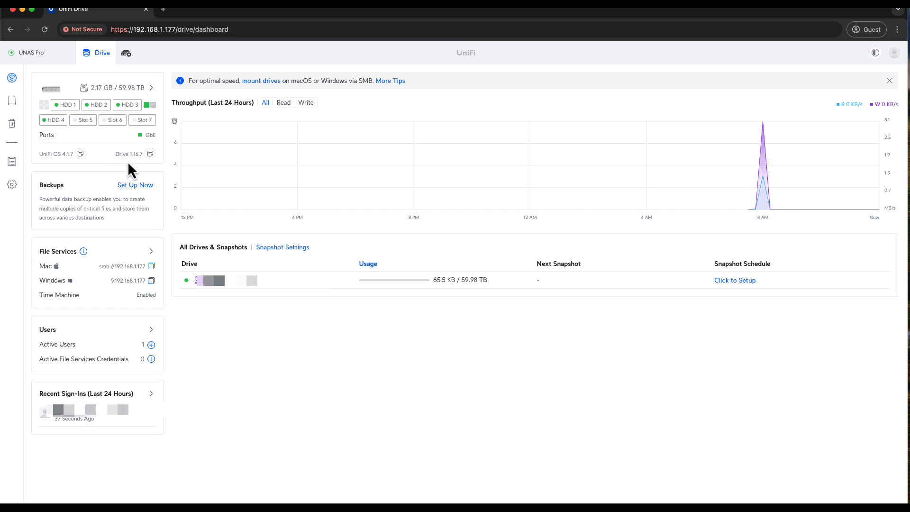
pyautogui.moveTo(144, 167)
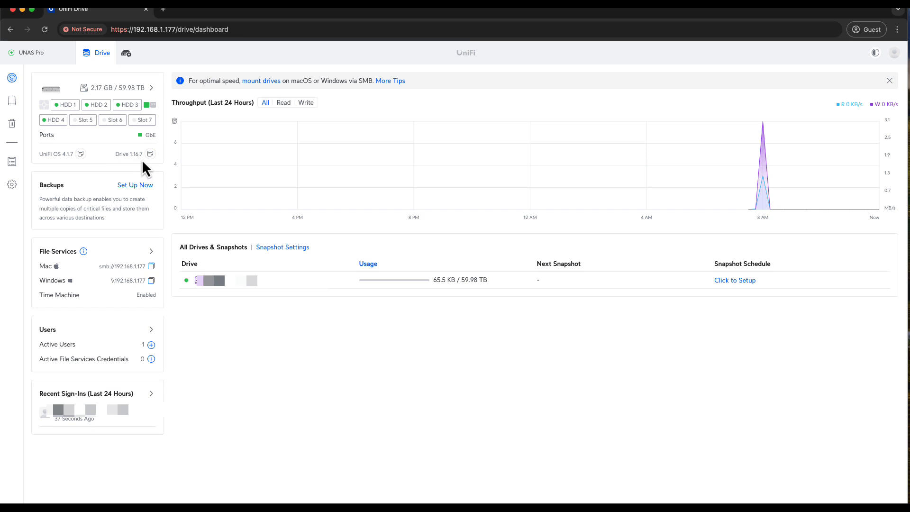
pyautogui.moveTo(145, 147)
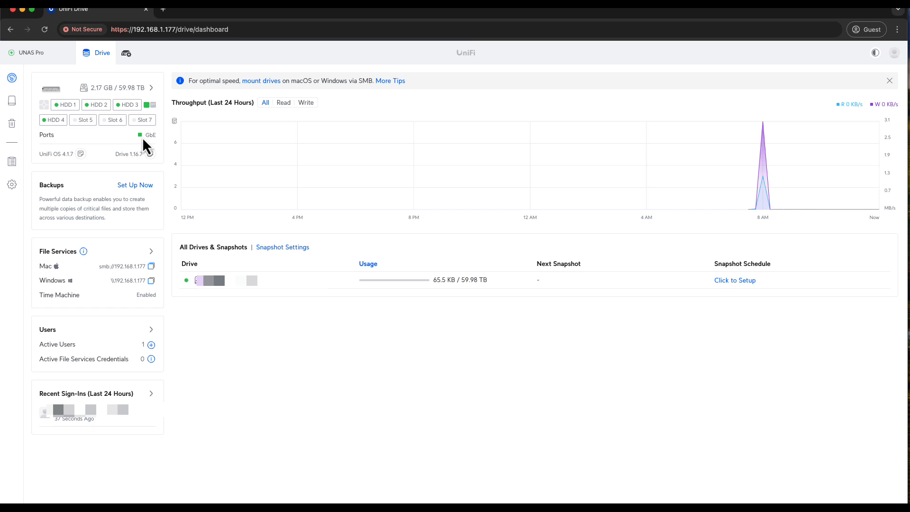
pyautogui.moveTo(11, 78)
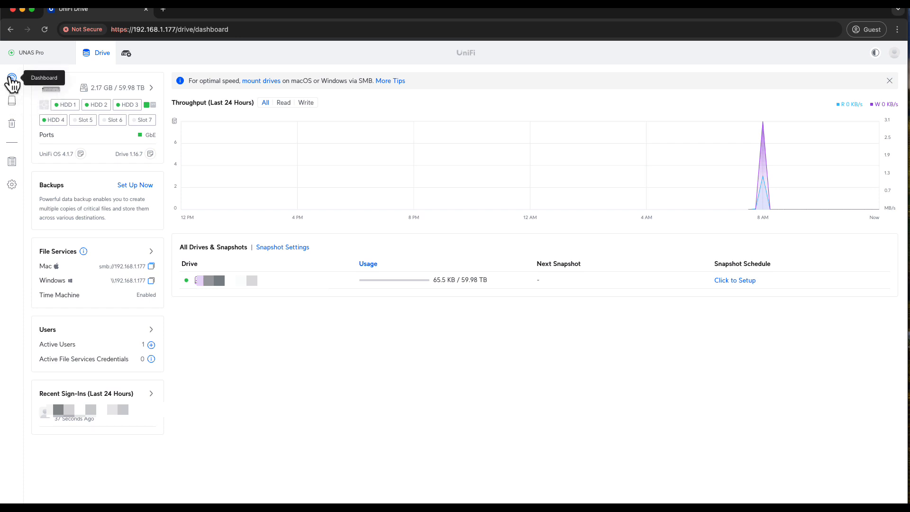
pyautogui.moveTo(13, 87)
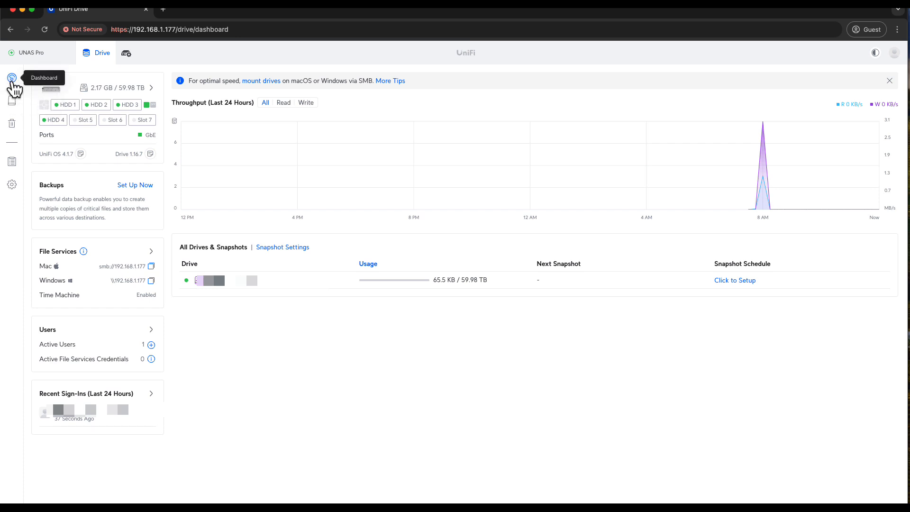
pyautogui.moveTo(11, 102)
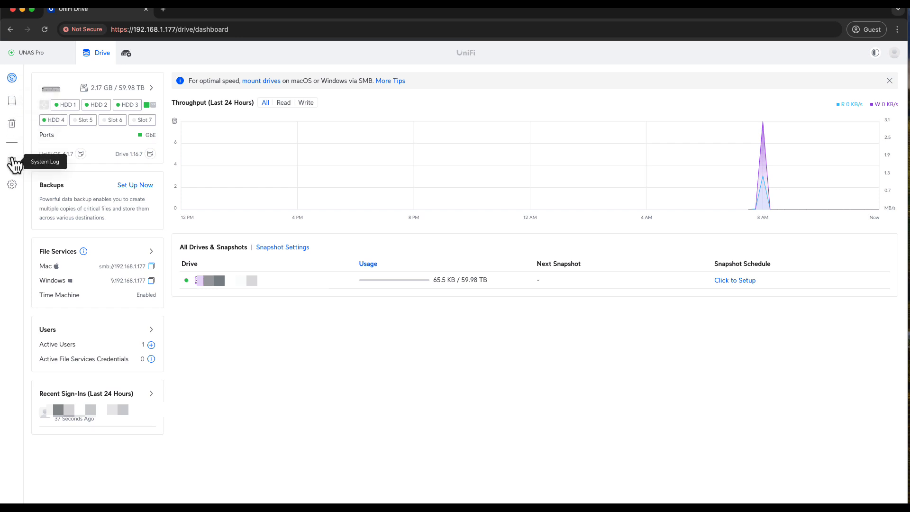
pyautogui.moveTo(11, 192)
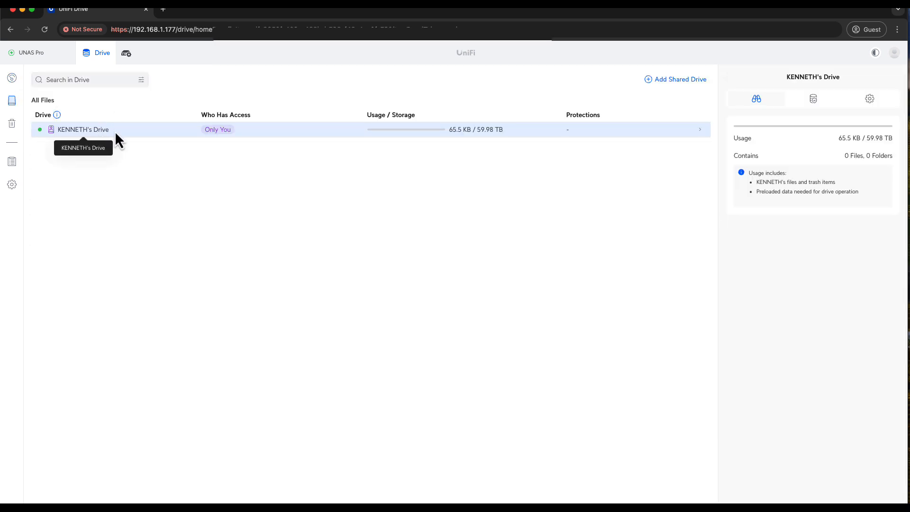
pyautogui.moveTo(444, 145)
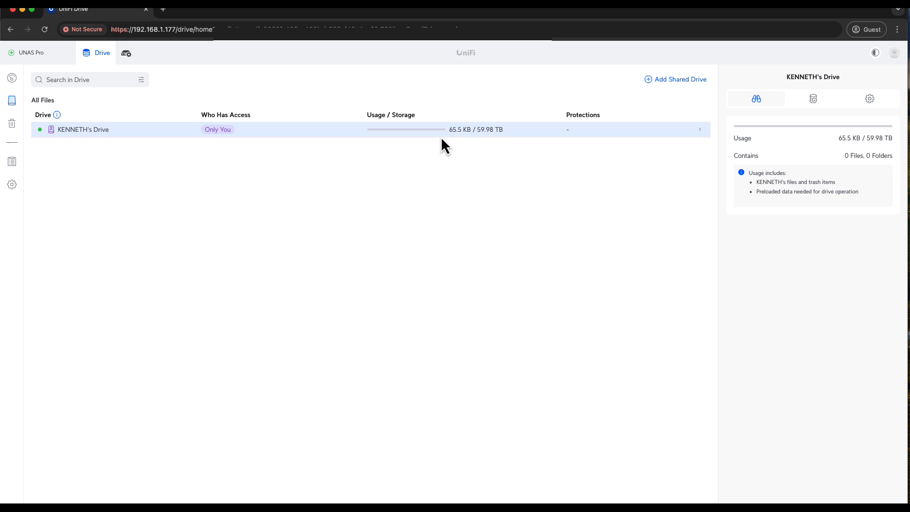
pyautogui.moveTo(798, 141)
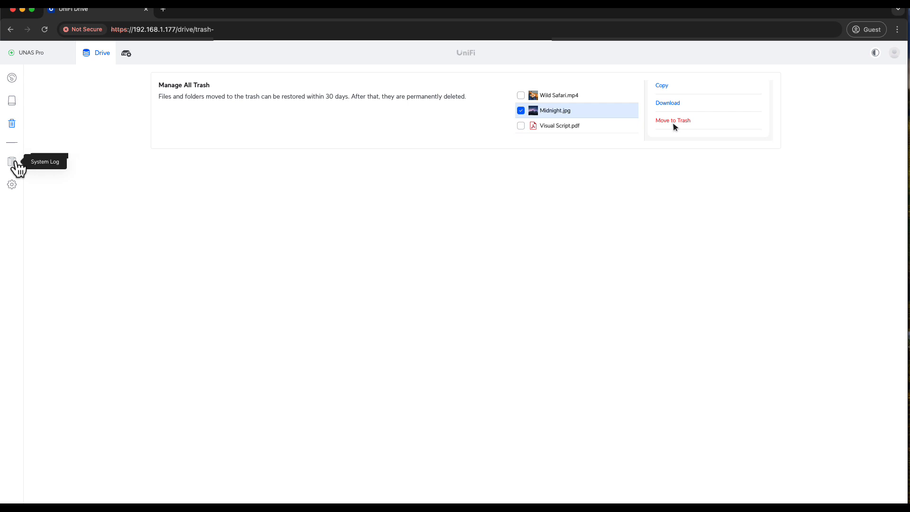
# Step: Open System Log and view the Storage, Backups, Services and Host event tabs
pyautogui.click(12, 161)
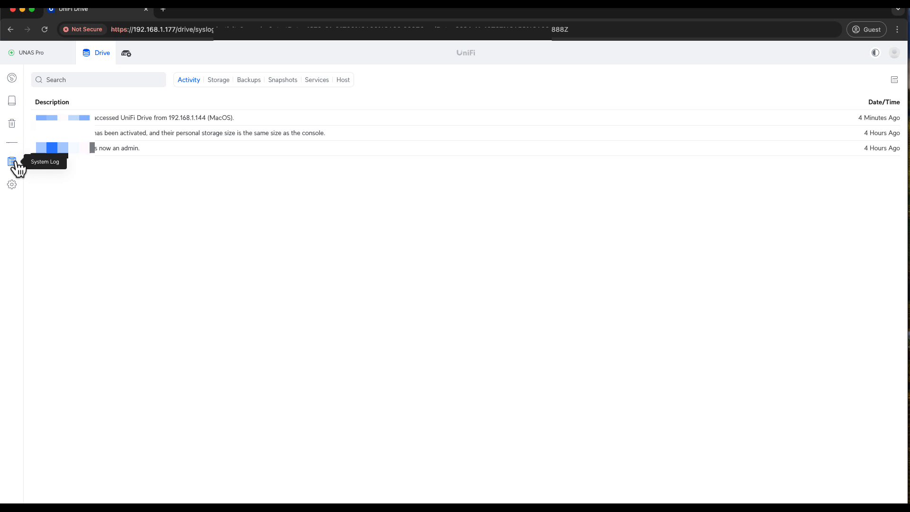
pyautogui.moveTo(189, 178)
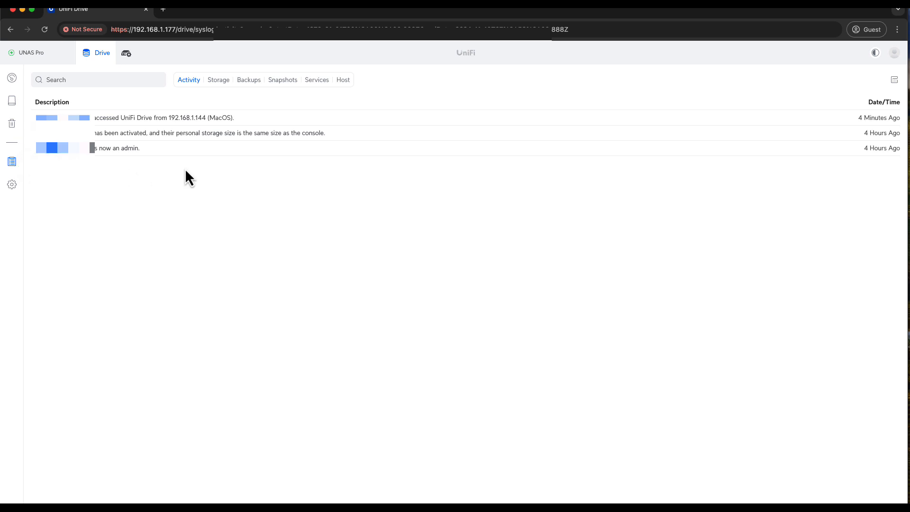
pyautogui.moveTo(188, 79)
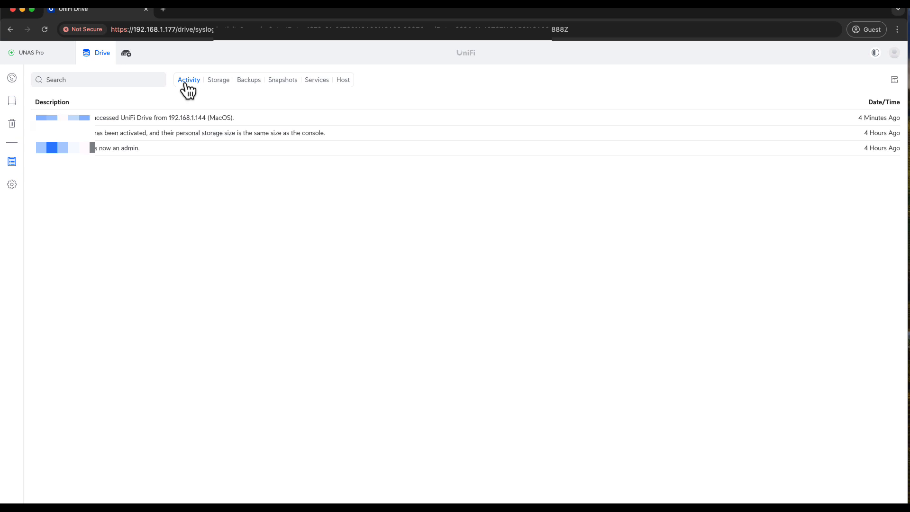
pyautogui.moveTo(150, 125)
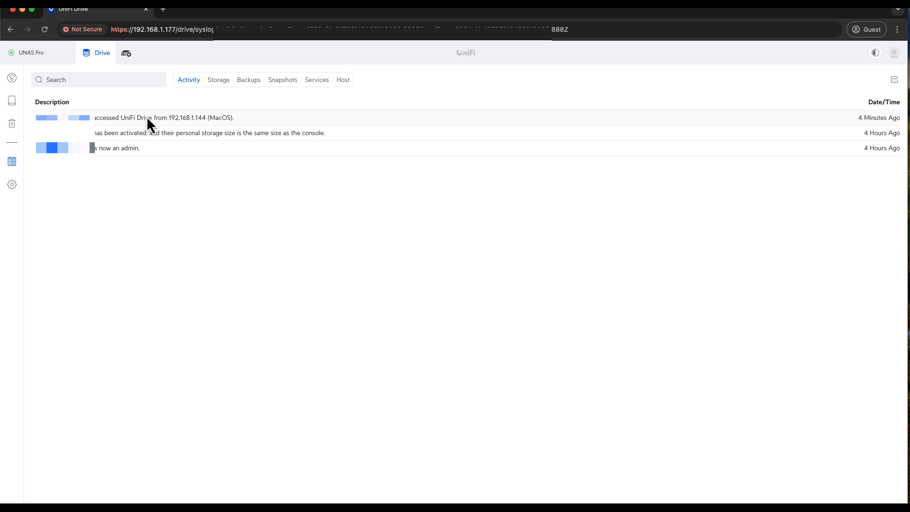
pyautogui.moveTo(160, 158)
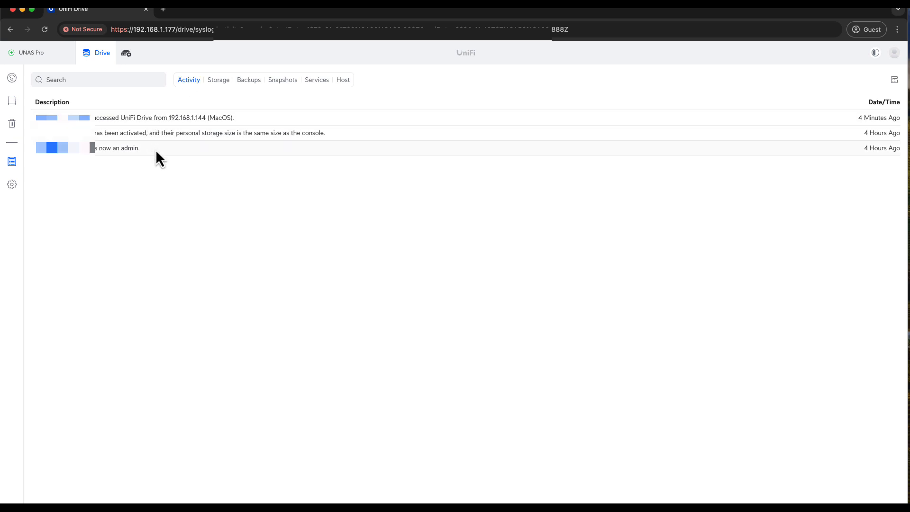
pyautogui.click(218, 80)
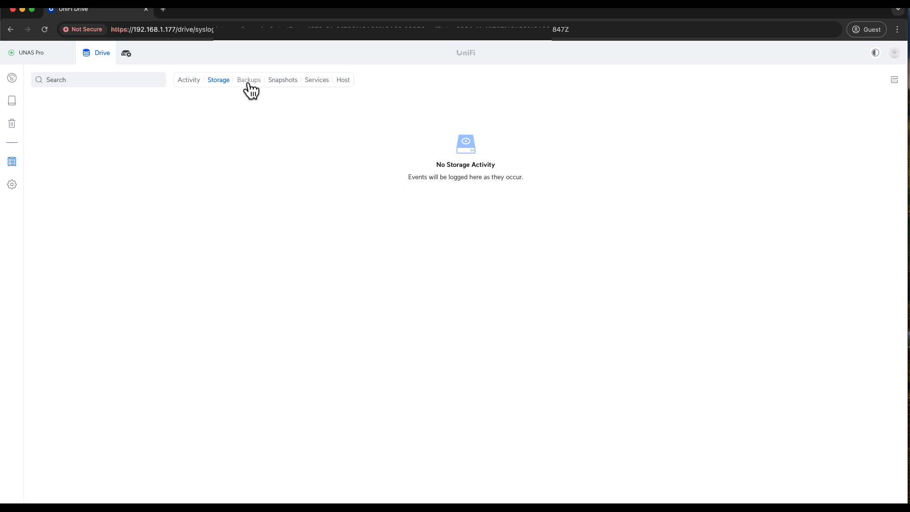
pyautogui.click(248, 80)
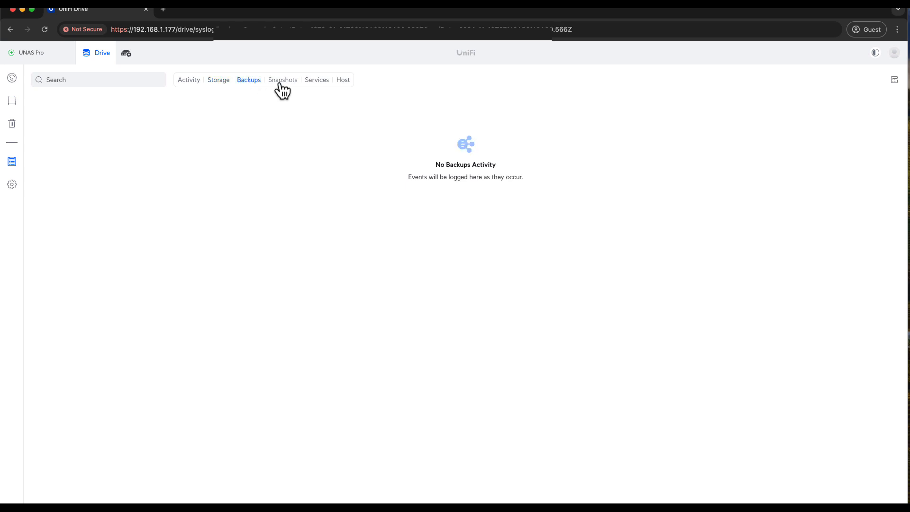
pyautogui.click(317, 79)
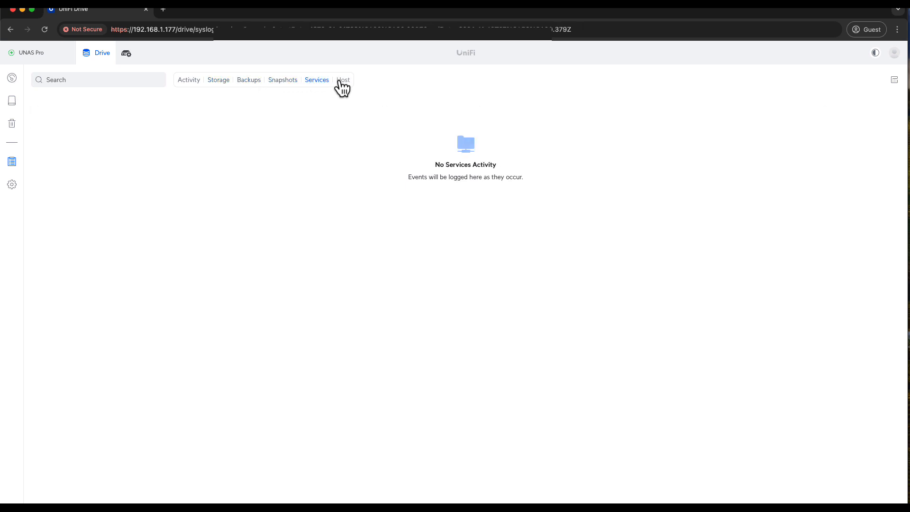
pyautogui.click(343, 79)
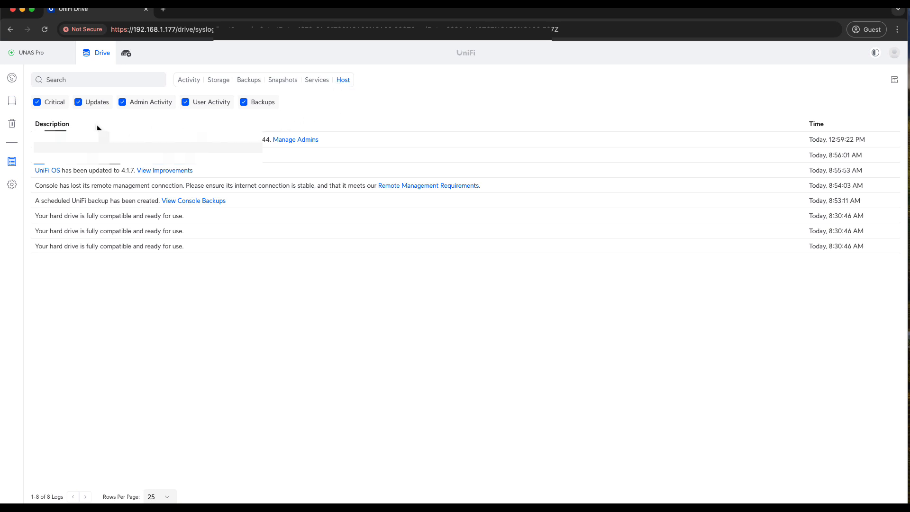
pyautogui.moveTo(98, 191)
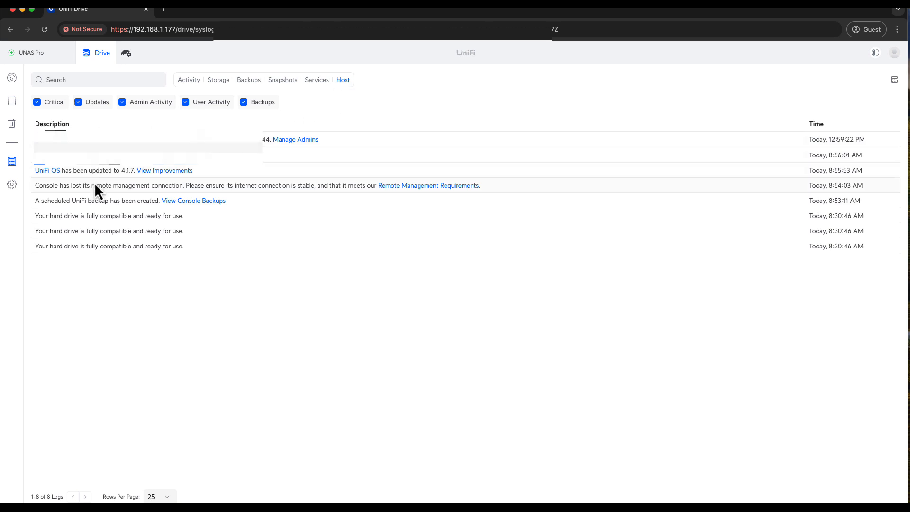
pyautogui.moveTo(36, 213)
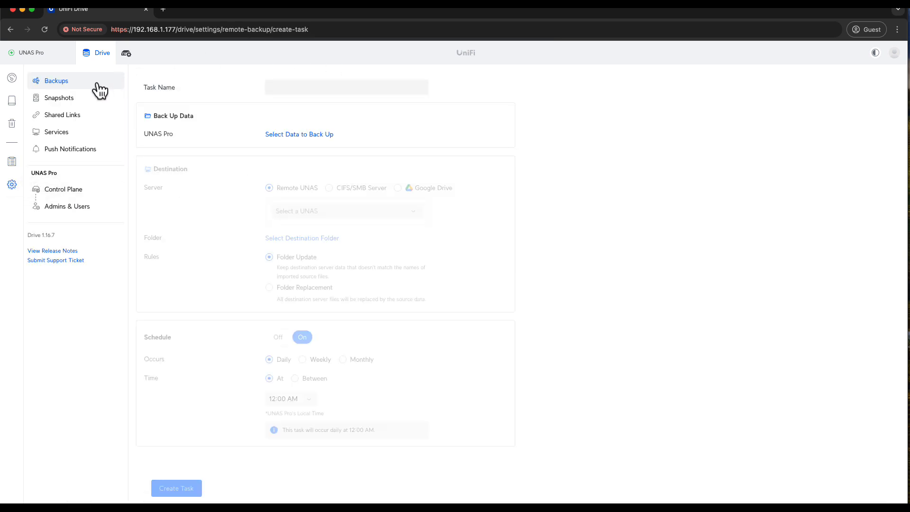
# Step: Browse Drive settings: snapshots, shared links, updates, then Admins & Users
pyautogui.click(60, 98)
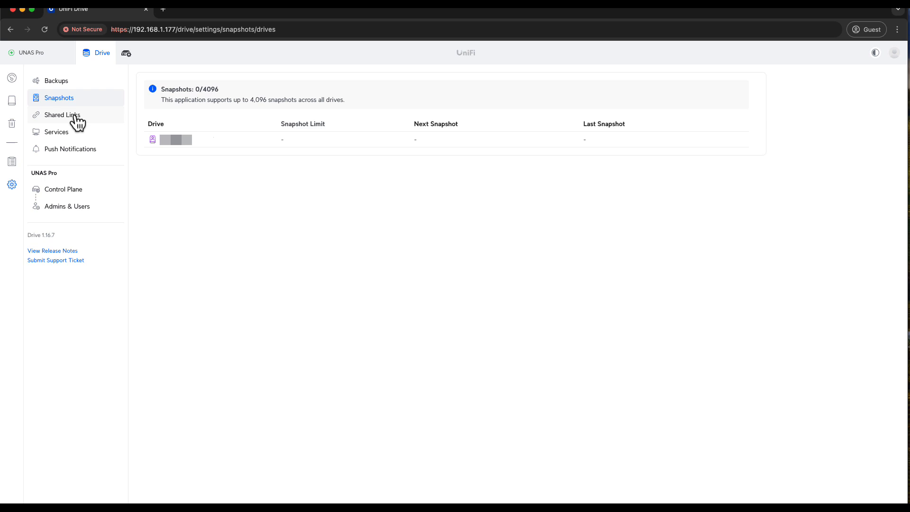
pyautogui.click(70, 148)
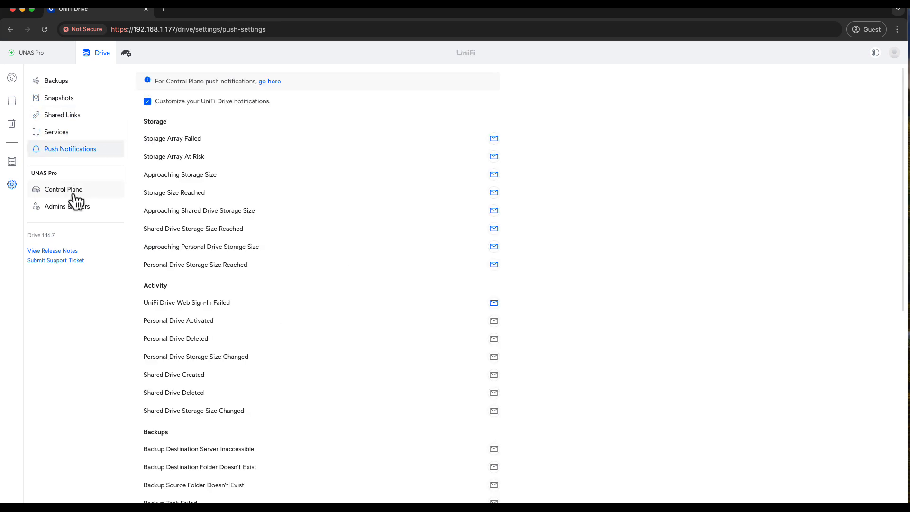
pyautogui.click(62, 189)
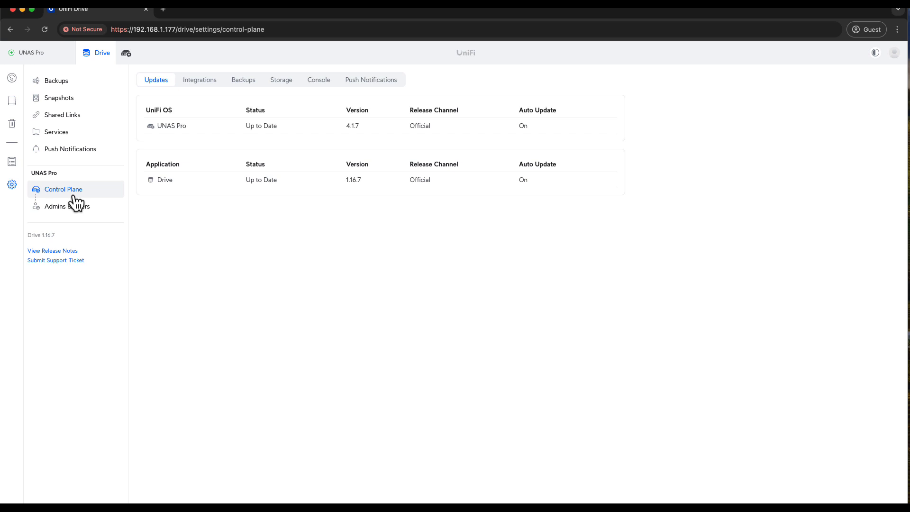
pyautogui.click(67, 206)
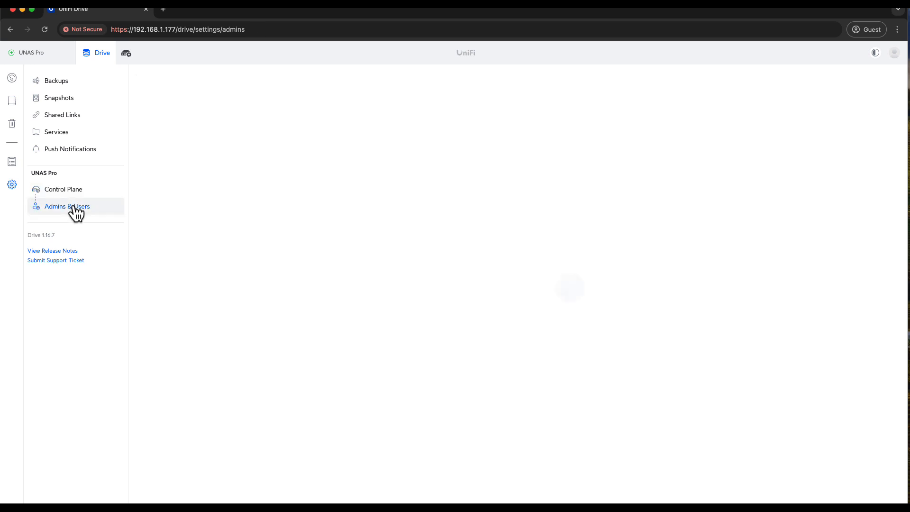
pyautogui.click(66, 207)
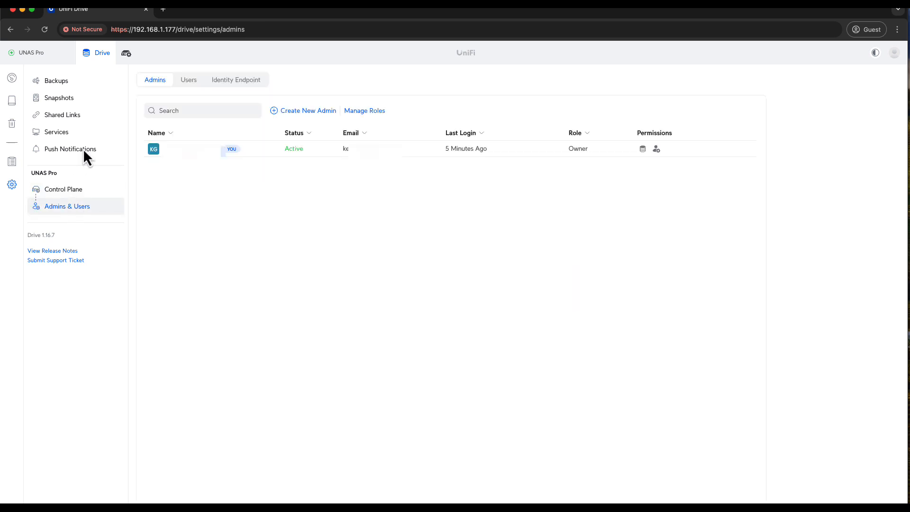
pyautogui.moveTo(267, 273)
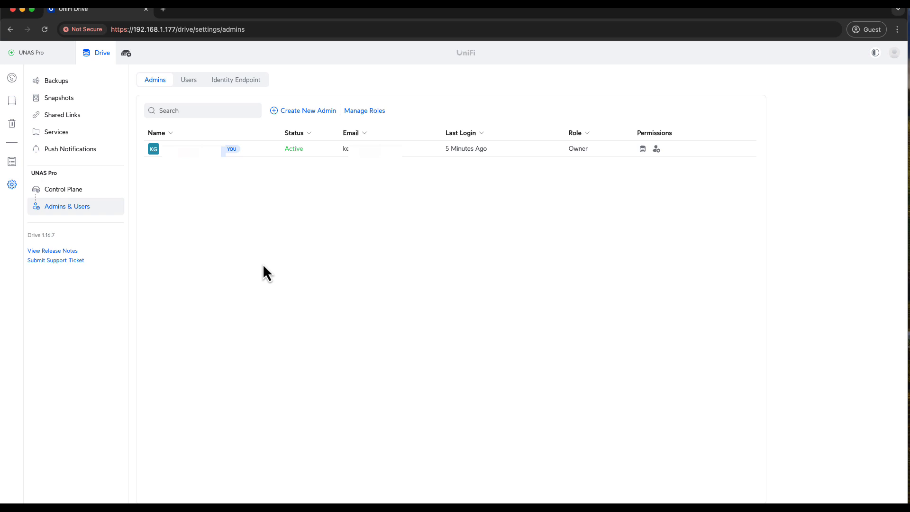
pyautogui.moveTo(506, 243)
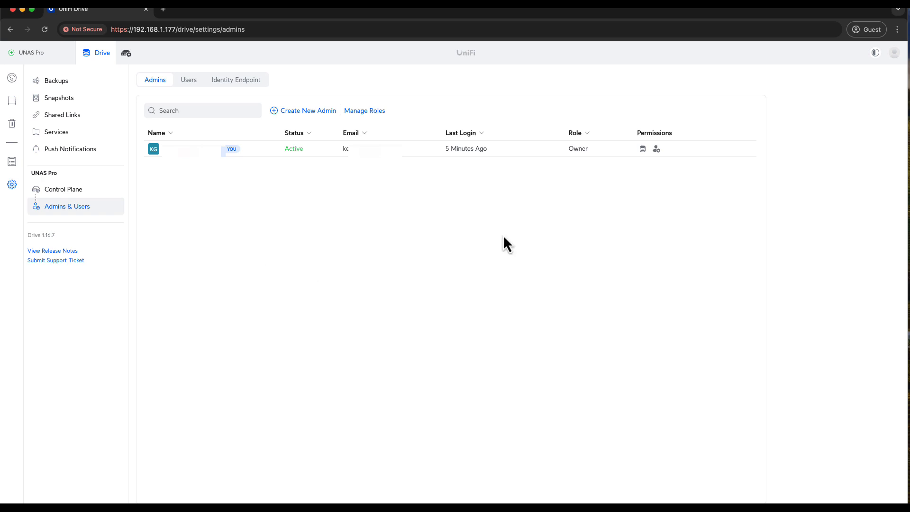
pyautogui.moveTo(899, 68)
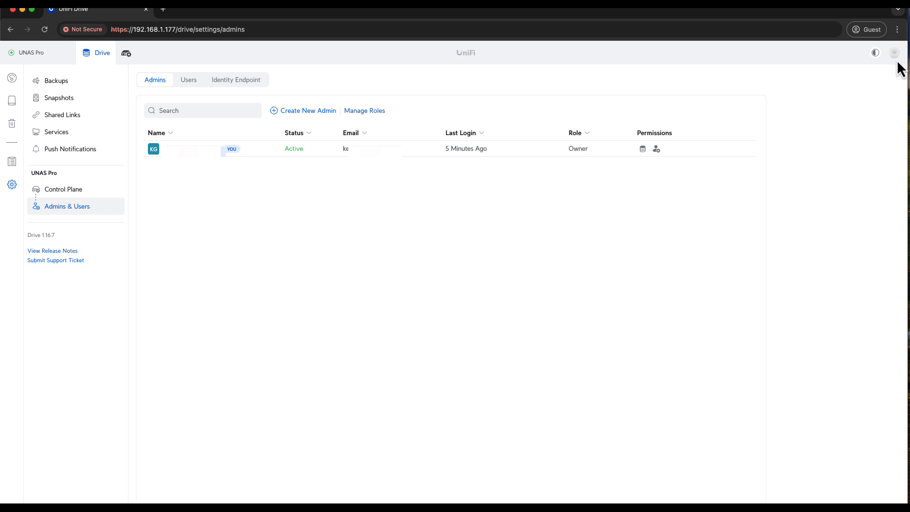
# Step: View the Site Manager 4.1.16 release notes from the account menu and close them
pyautogui.click(896, 52)
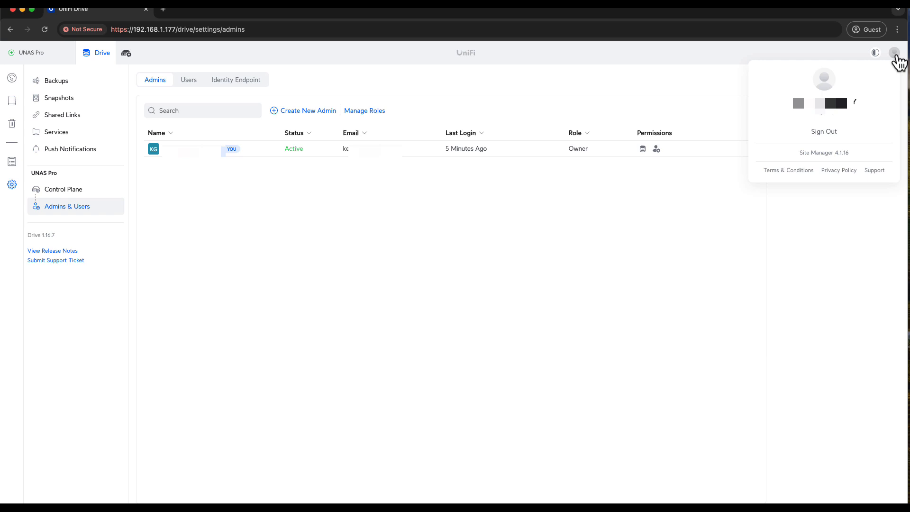
pyautogui.moveTo(821, 161)
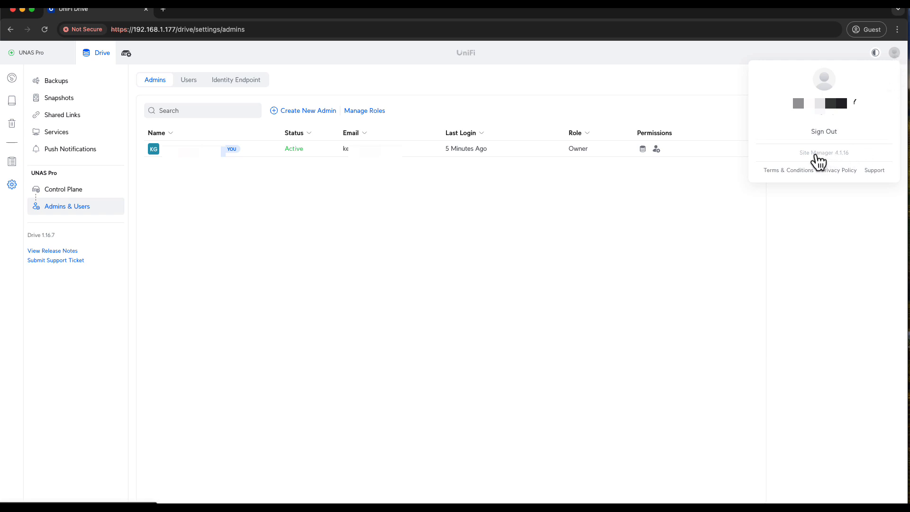
pyautogui.click(823, 153)
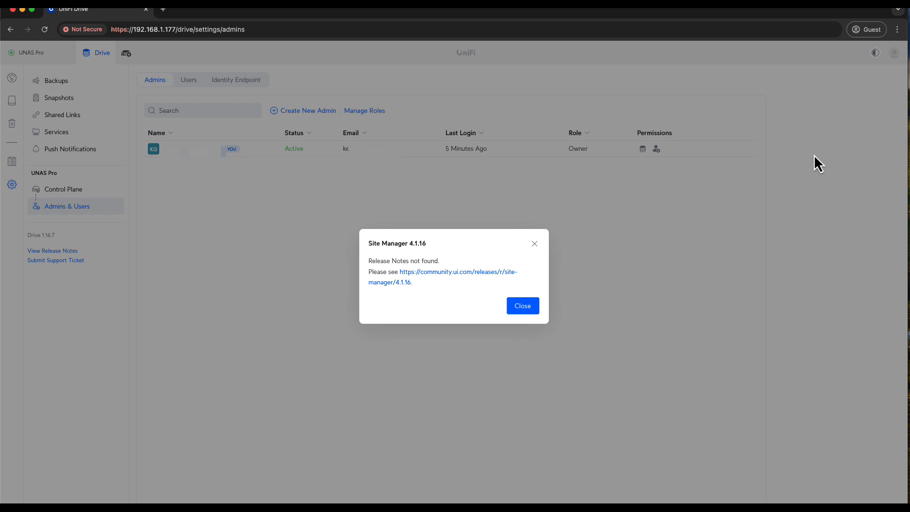
pyautogui.moveTo(372, 294)
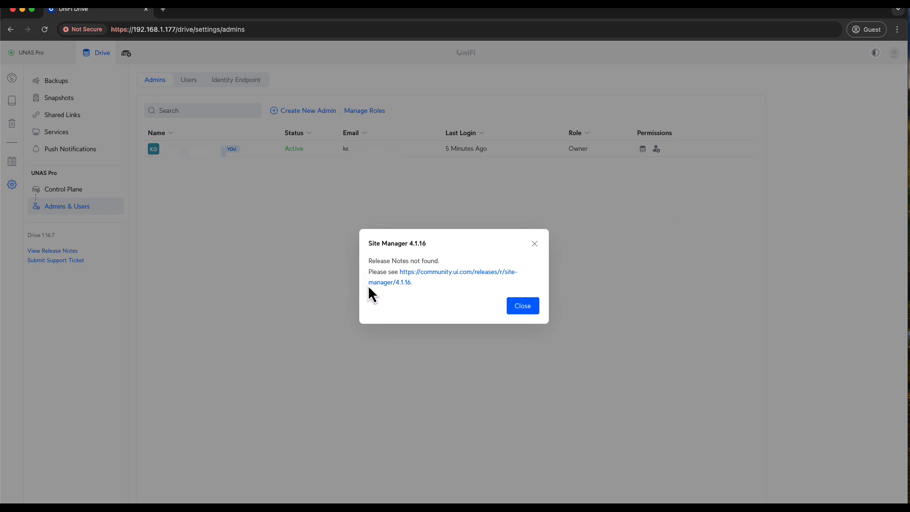
pyautogui.moveTo(480, 297)
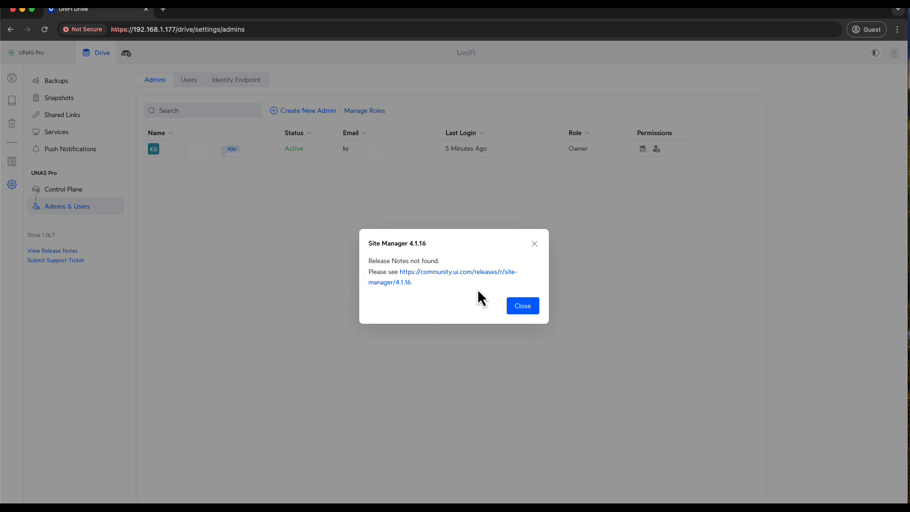
pyautogui.click(521, 306)
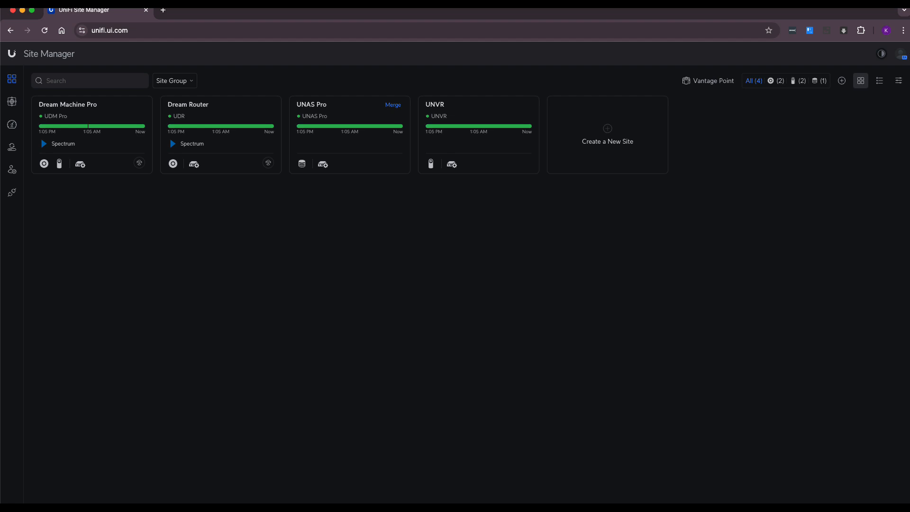
pyautogui.moveTo(392, 313)
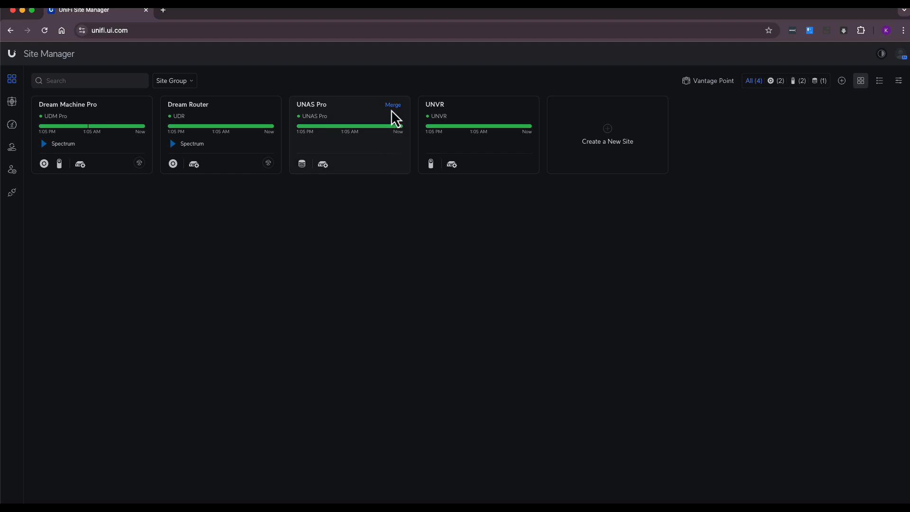
pyautogui.moveTo(393, 105)
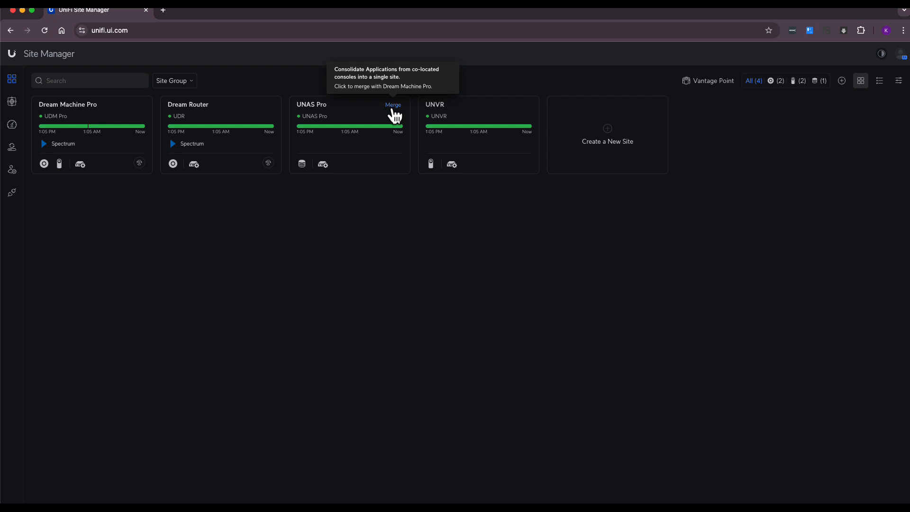
# Step: Merge the UNAS Pro site card into the Dream Machine Pro site
pyautogui.click(393, 105)
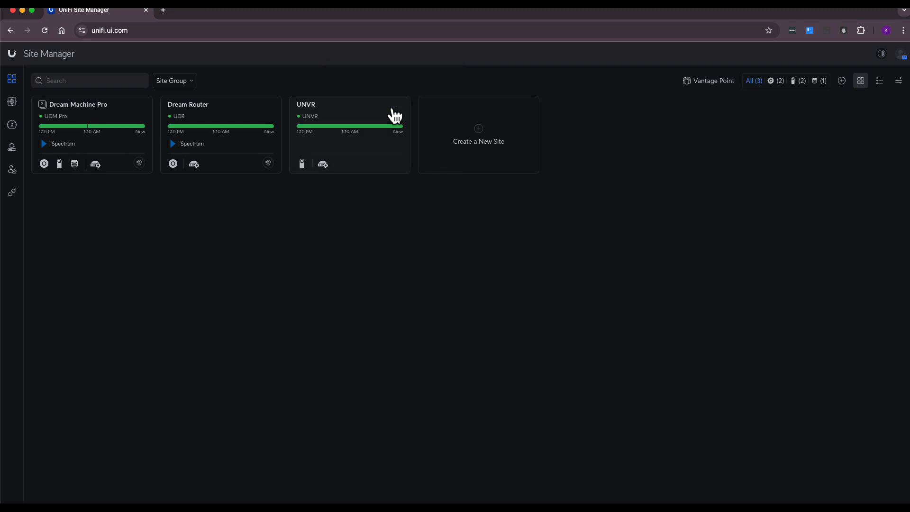
pyautogui.moveTo(263, 79)
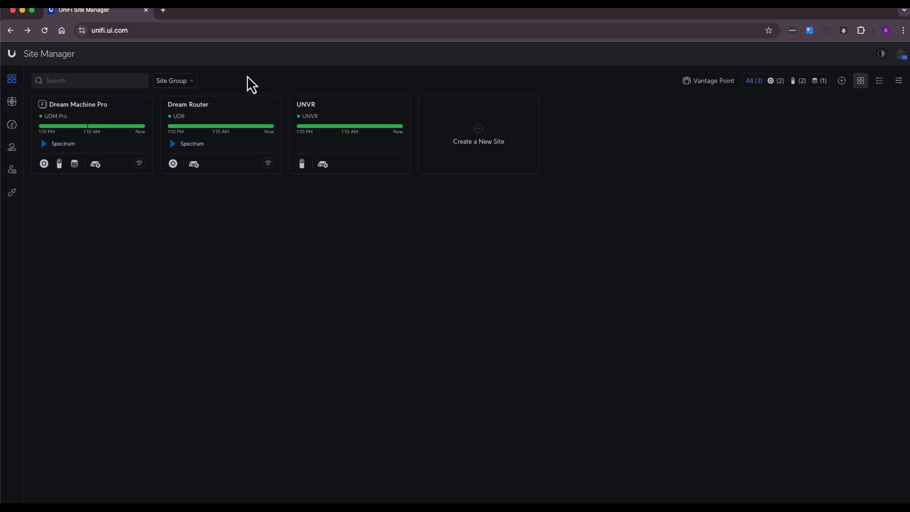
pyautogui.moveTo(240, 88)
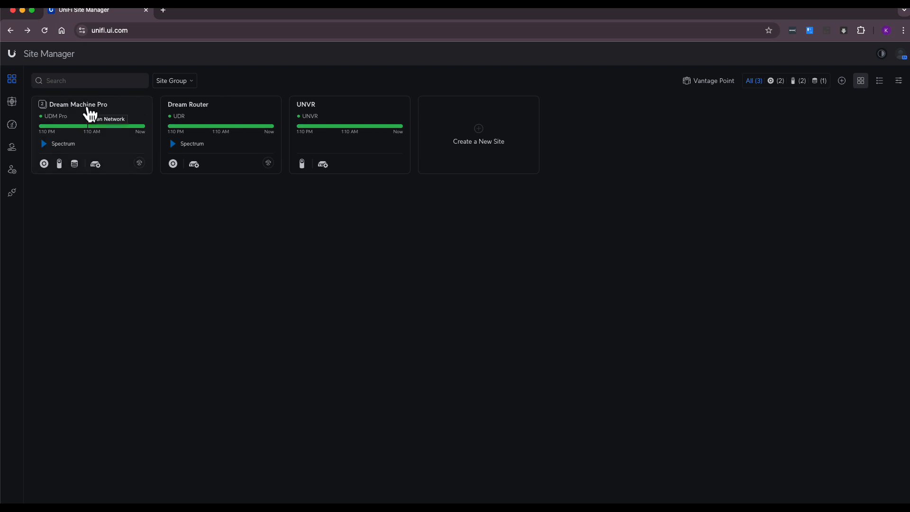
# Step: Open the Dream Machine Pro console and switch to its Drive app
pyautogui.click(78, 104)
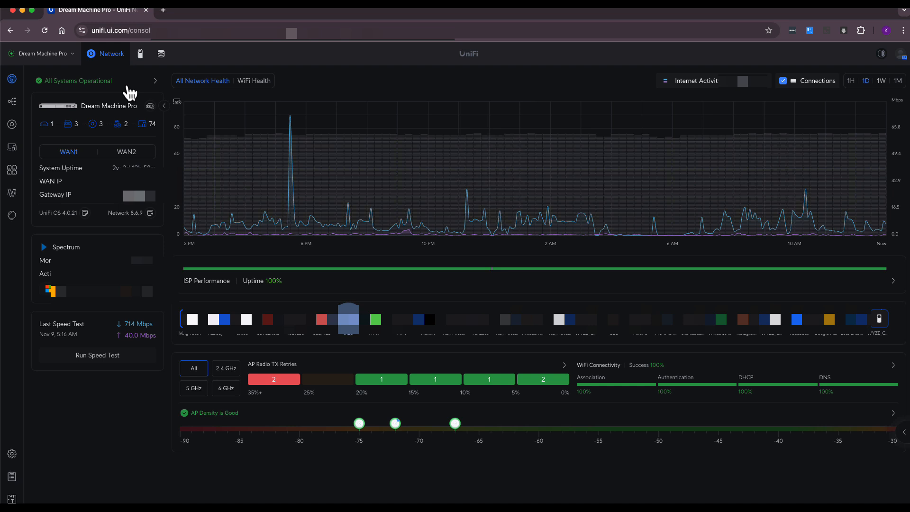
pyautogui.moveTo(161, 54)
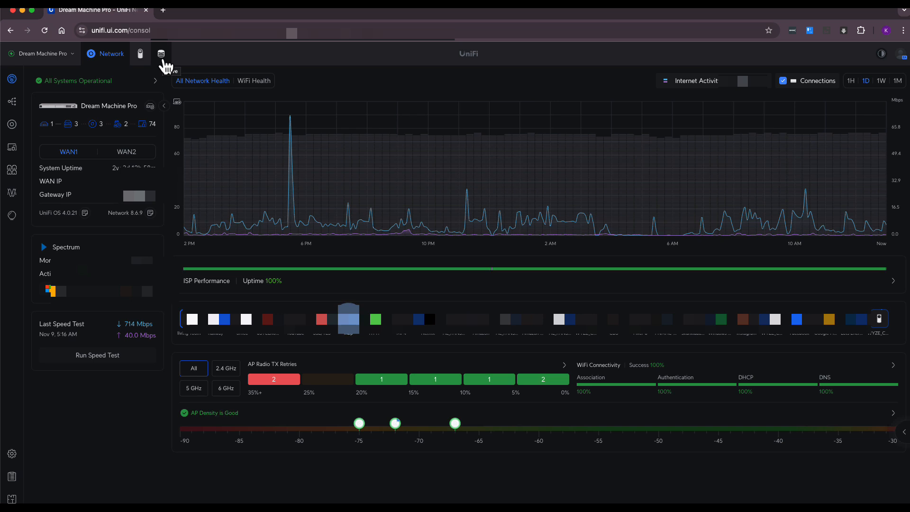
pyautogui.click(161, 53)
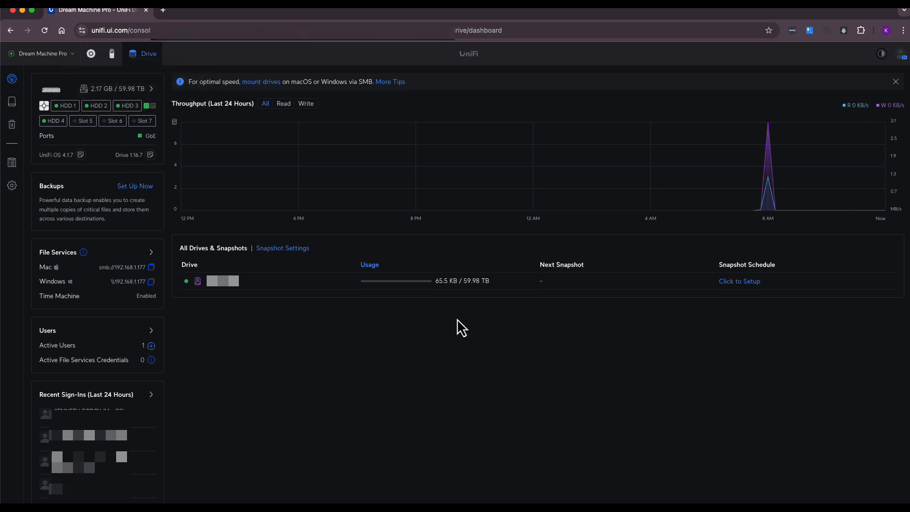
pyautogui.moveTo(117, 47)
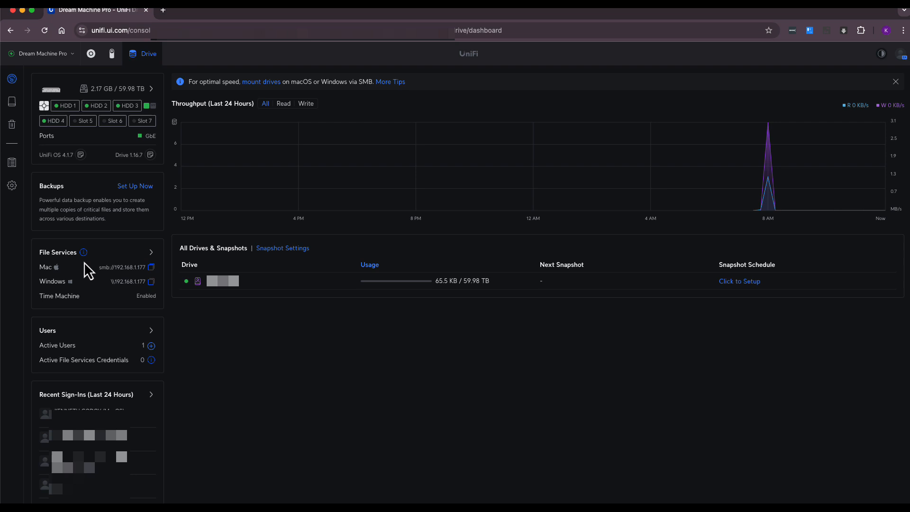
pyautogui.moveTo(124, 284)
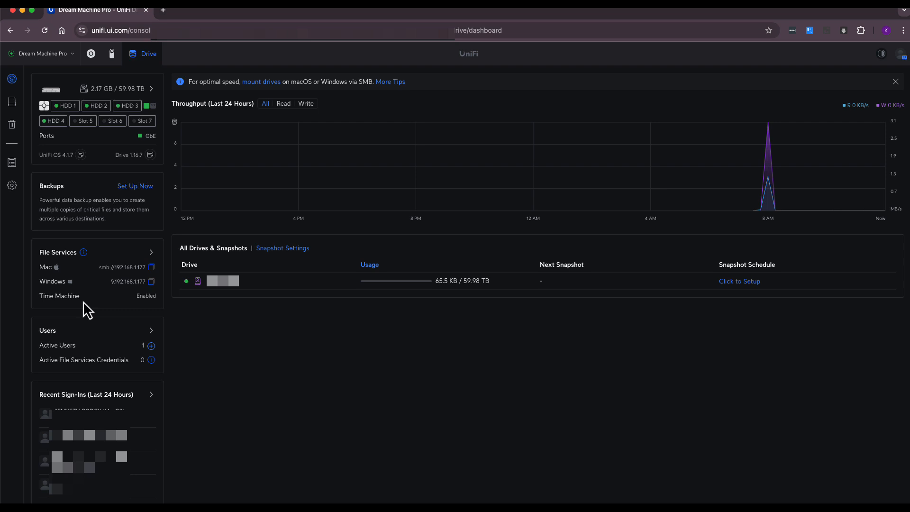
pyautogui.moveTo(131, 308)
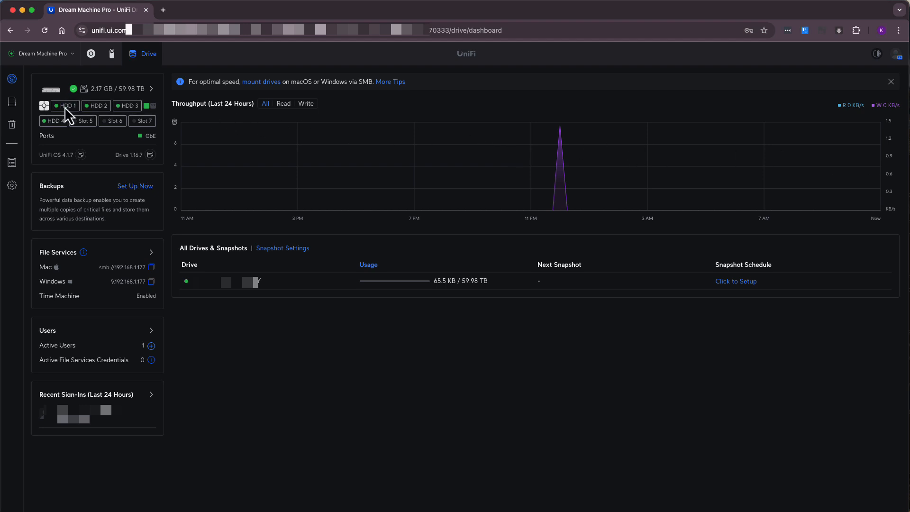
pyautogui.moveTo(96, 106)
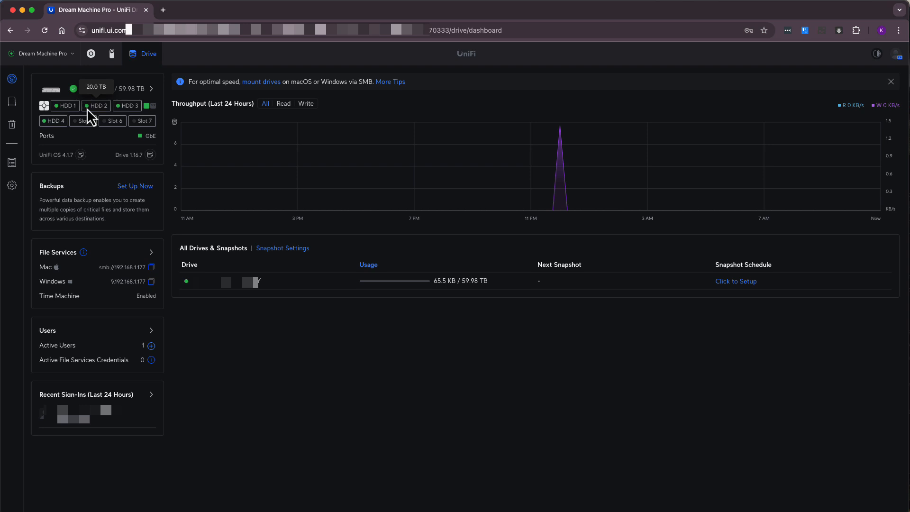
pyautogui.moveTo(52, 121)
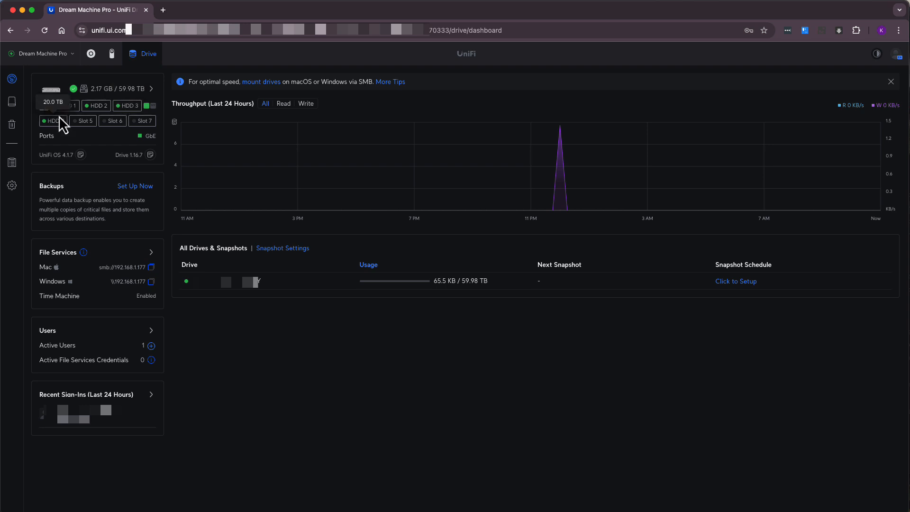
pyautogui.moveTo(11, 184)
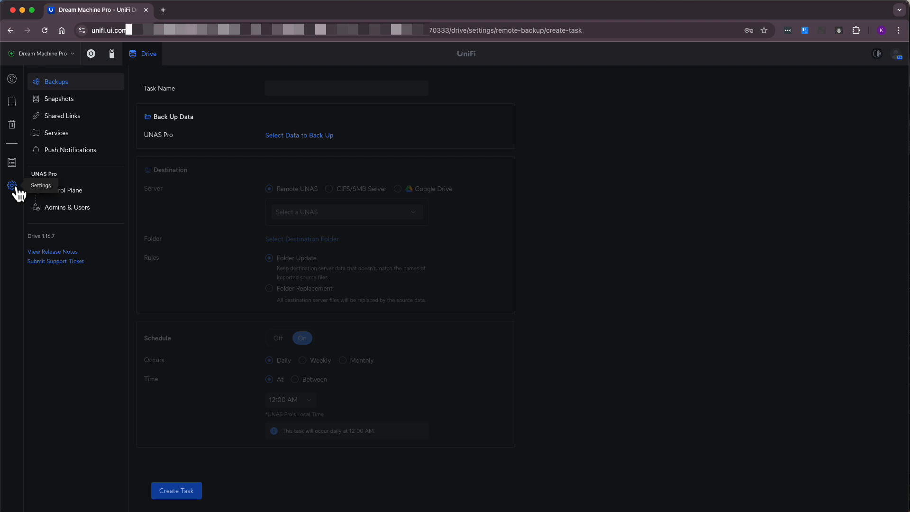
# Step: Open the regular user's settings panel from Admins & Users
pyautogui.click(67, 207)
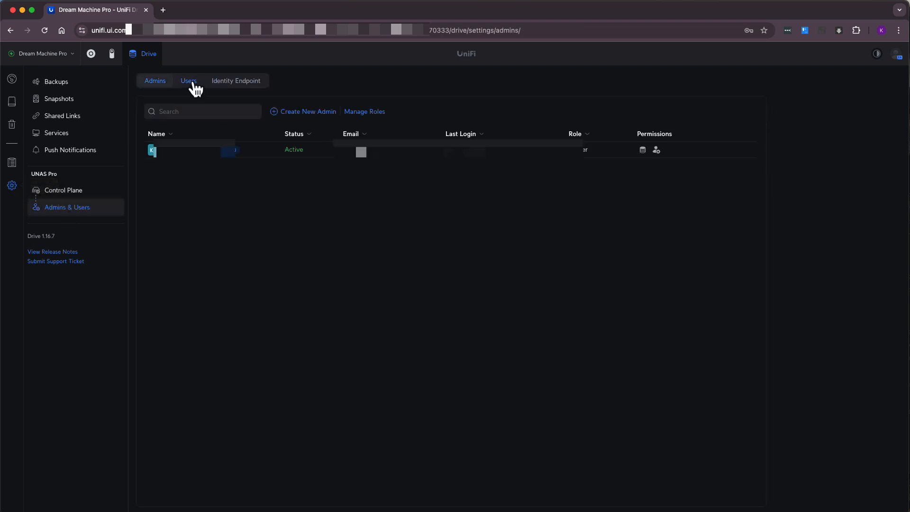
pyautogui.click(188, 81)
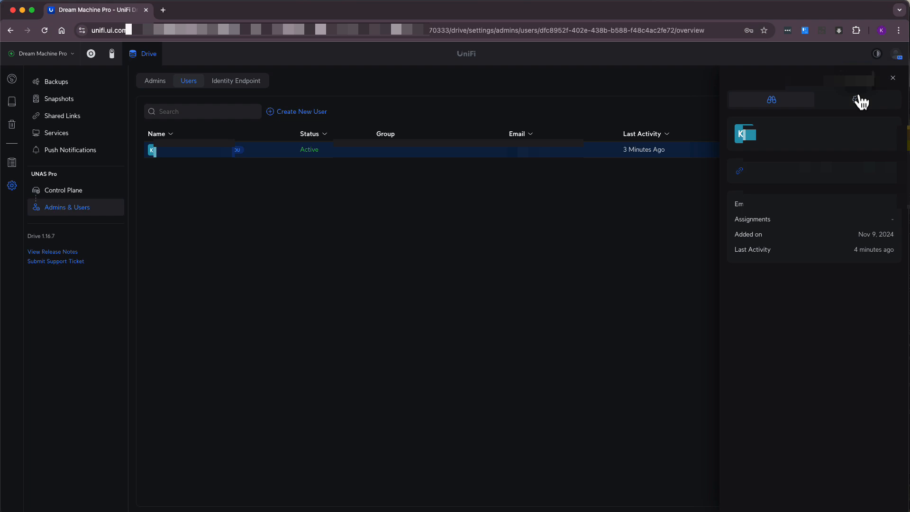
pyautogui.click(855, 100)
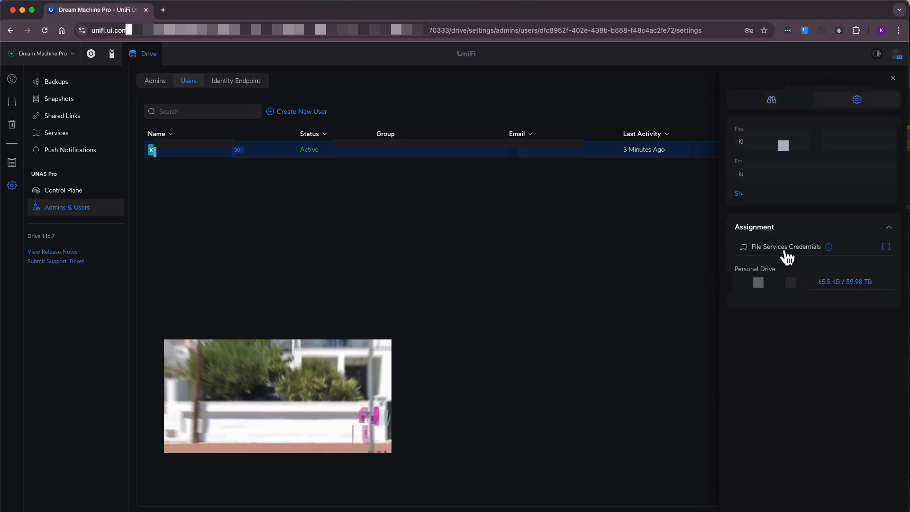
pyautogui.moveTo(828, 246)
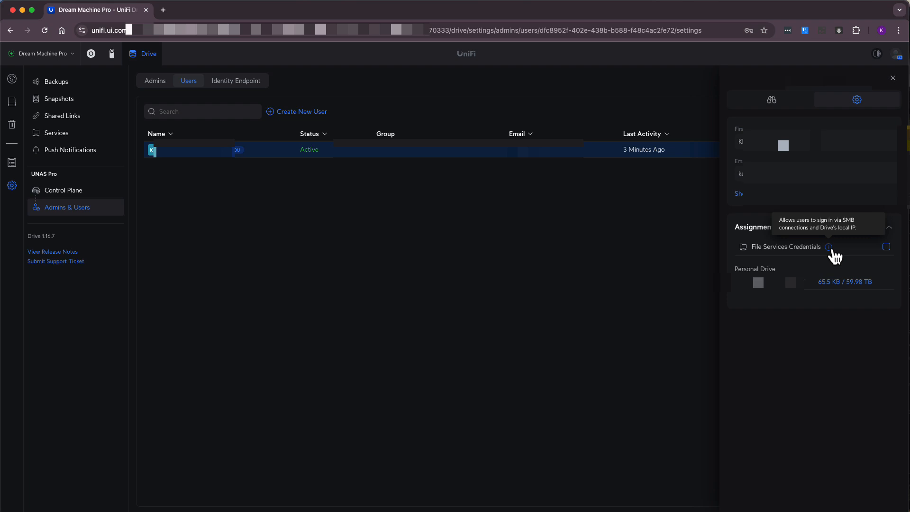
# Step: Enter a new File Services Credentials password, apply changes, and confirm
pyautogui.click(885, 246)
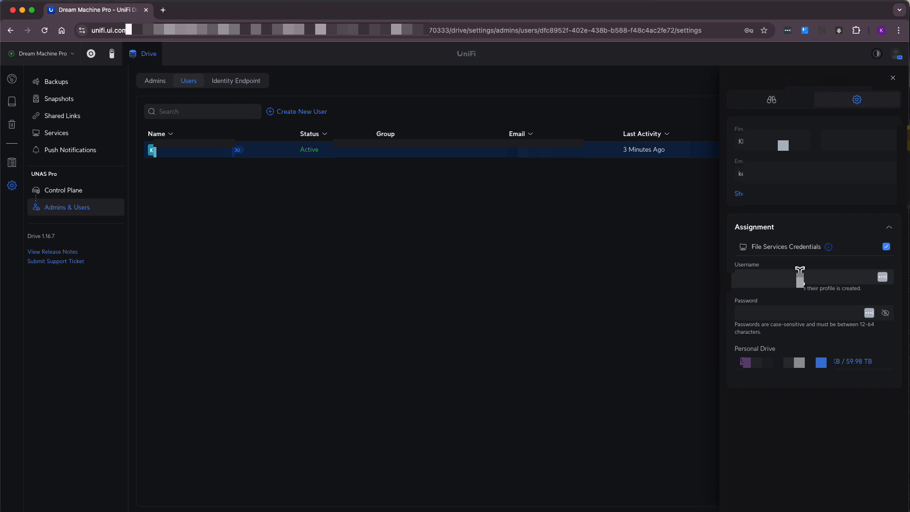
pyautogui.click(806, 313)
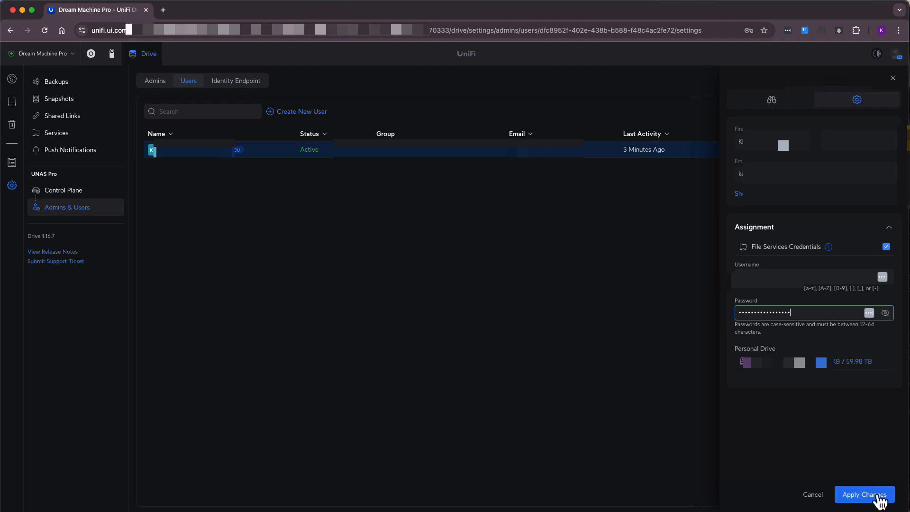
pyautogui.click(864, 495)
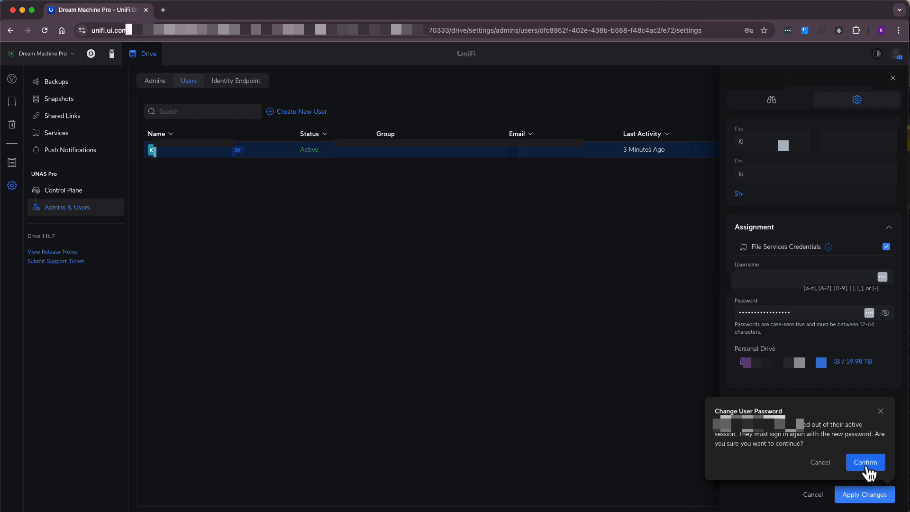
pyautogui.click(864, 462)
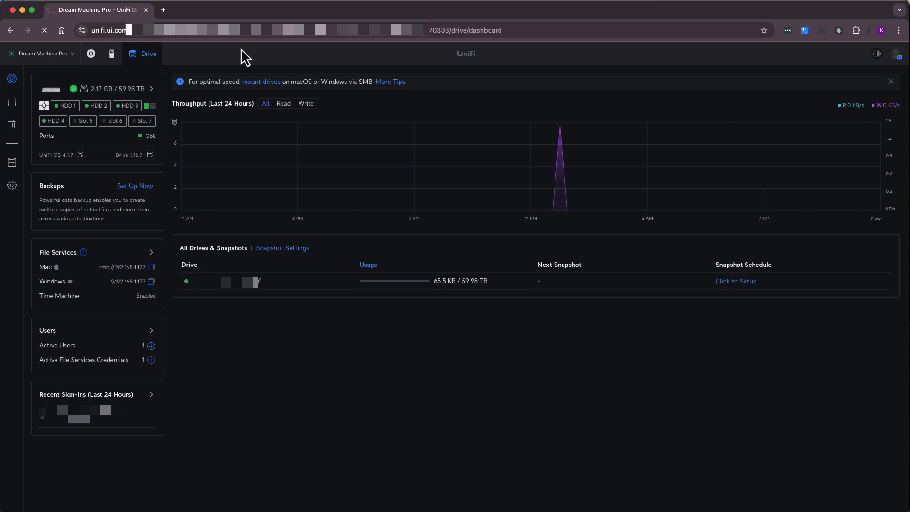
pyautogui.moveTo(339, 442)
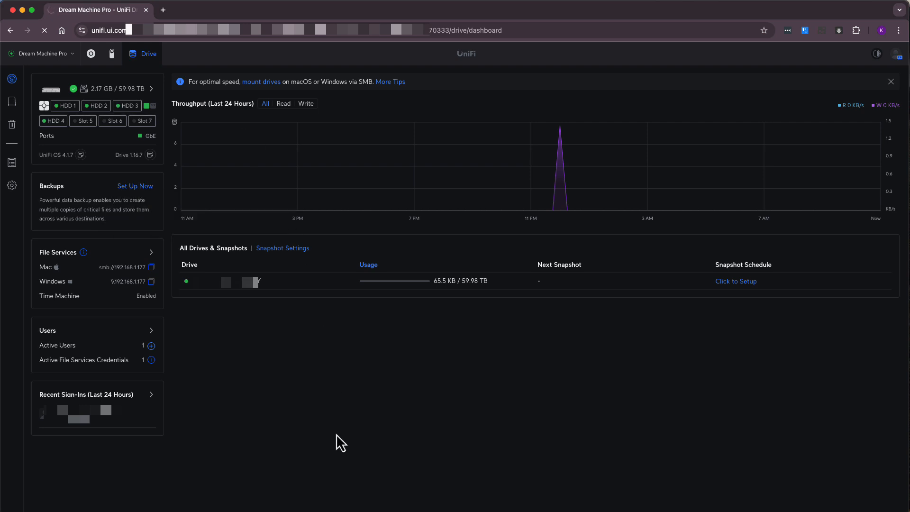
pyautogui.moveTo(48, 374)
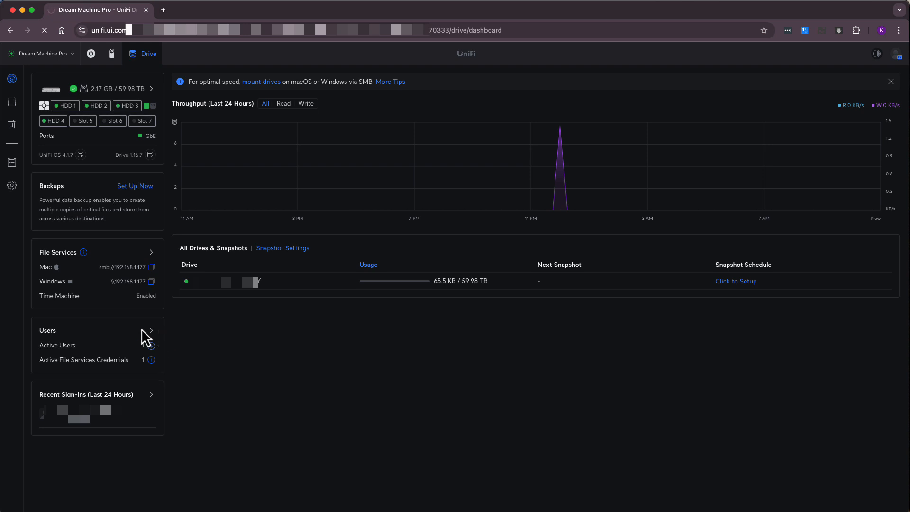
# Step: Open the Users list and view the user's settings showing File Services Credentials enabled
pyautogui.click(151, 330)
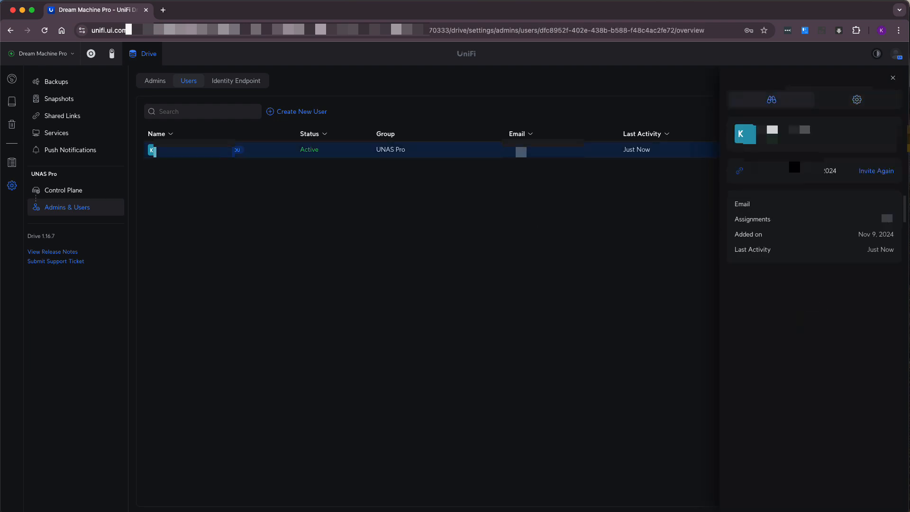
pyautogui.click(856, 99)
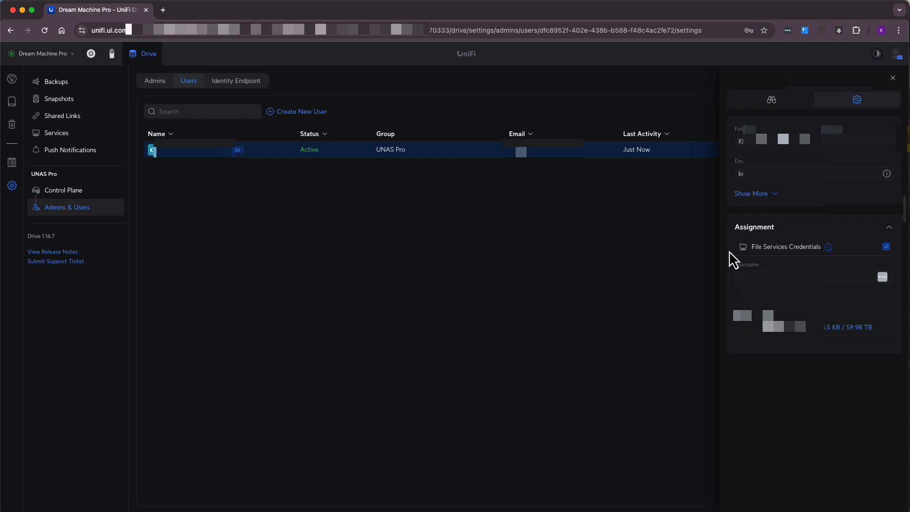
pyautogui.moveTo(882, 263)
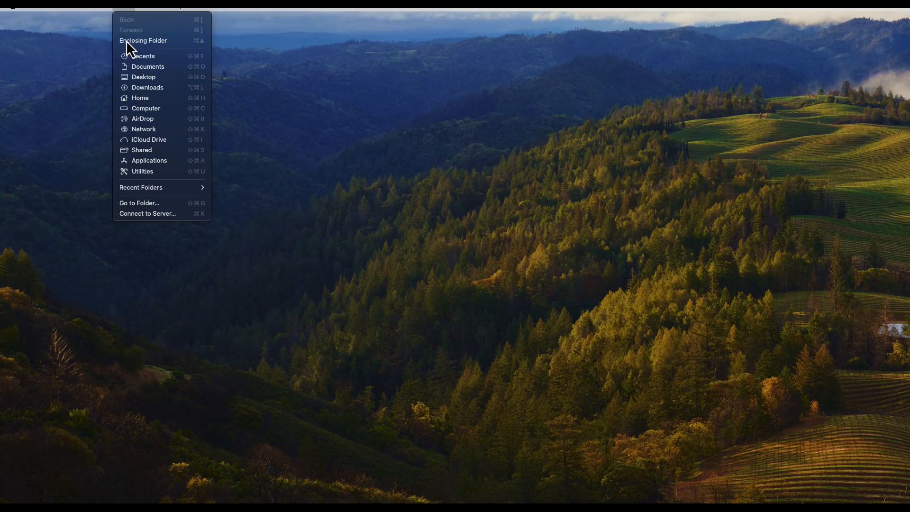
# Step: Connect Finder to smb://192.168.1.177, remember the password, and open Personal-Drive
pyautogui.click(147, 213)
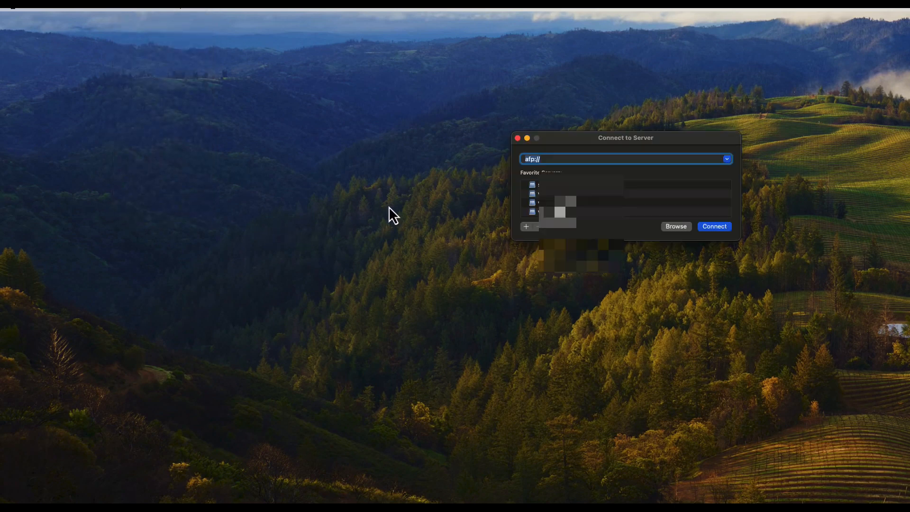
pyautogui.write('smb://')
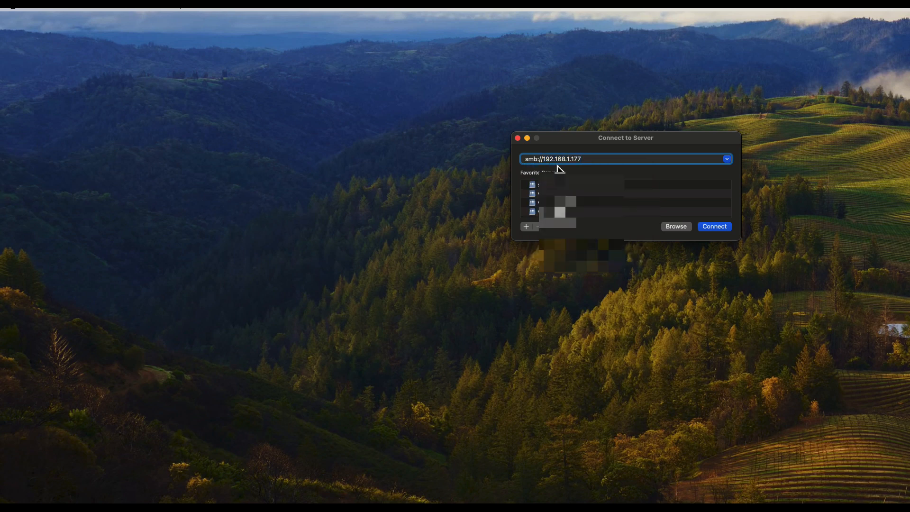
pyautogui.click(714, 227)
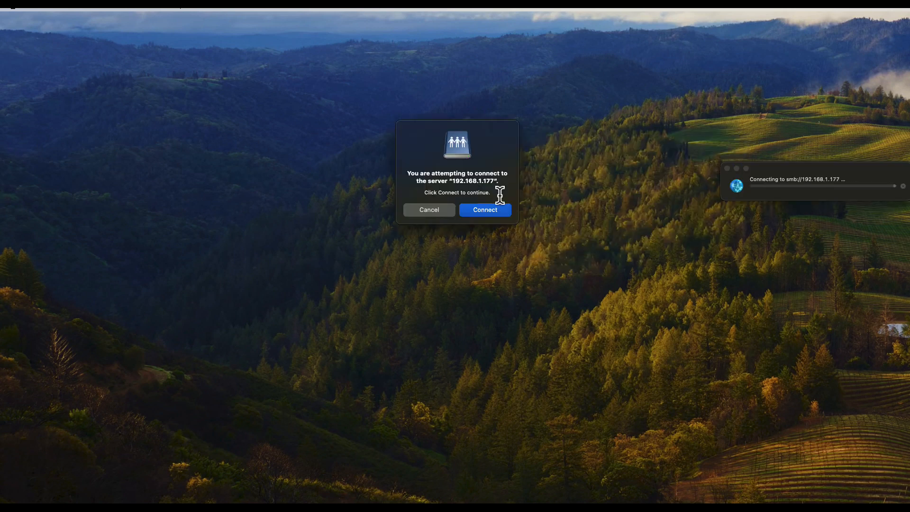
pyautogui.click(484, 210)
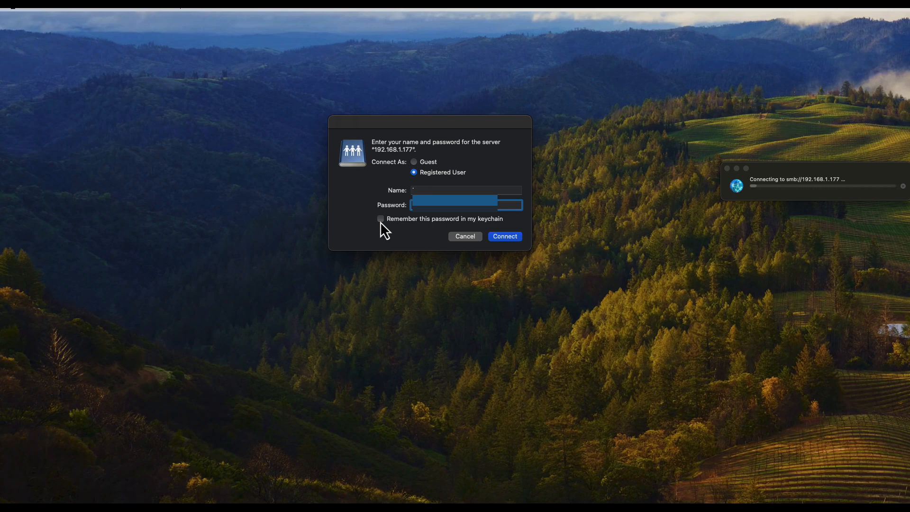
pyautogui.click(380, 219)
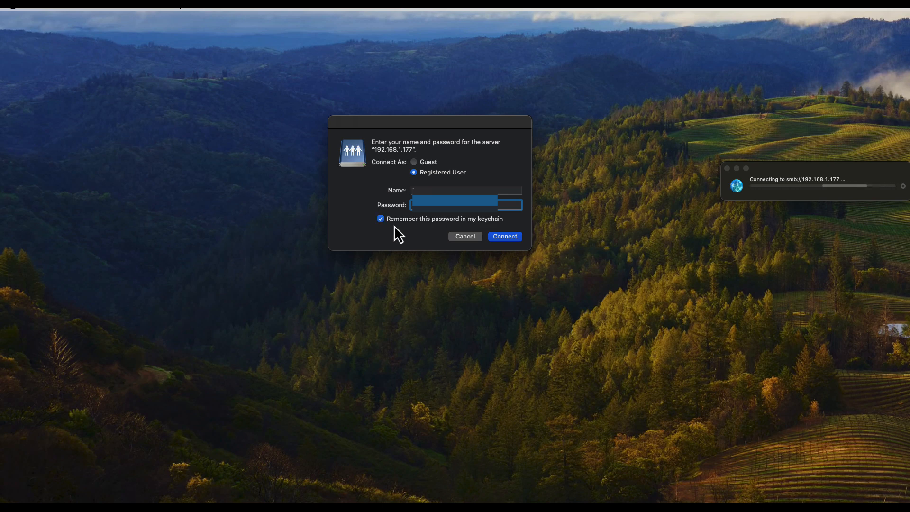
pyautogui.click(504, 236)
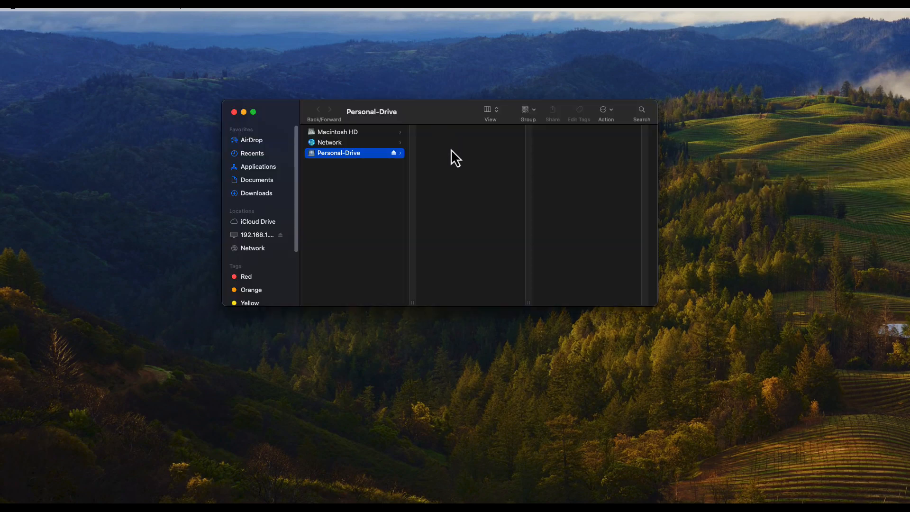
pyautogui.moveTo(331, 164)
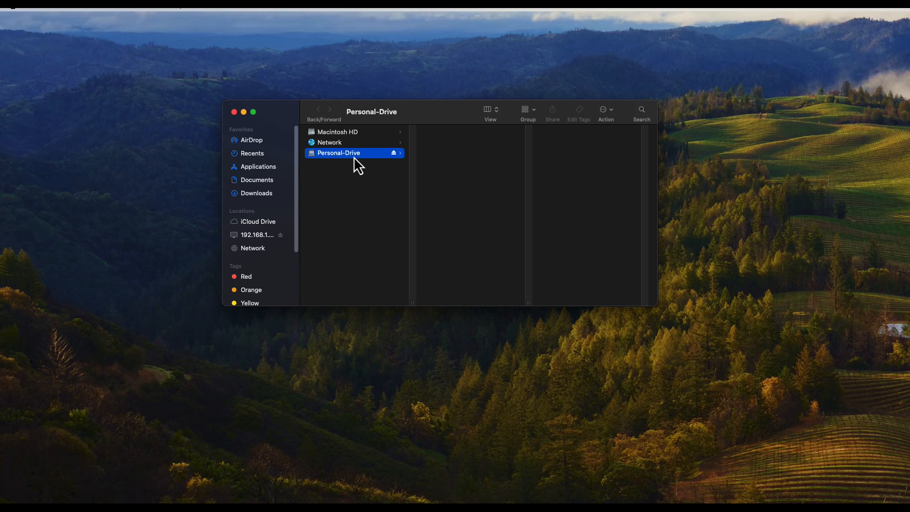
pyautogui.moveTo(458, 173)
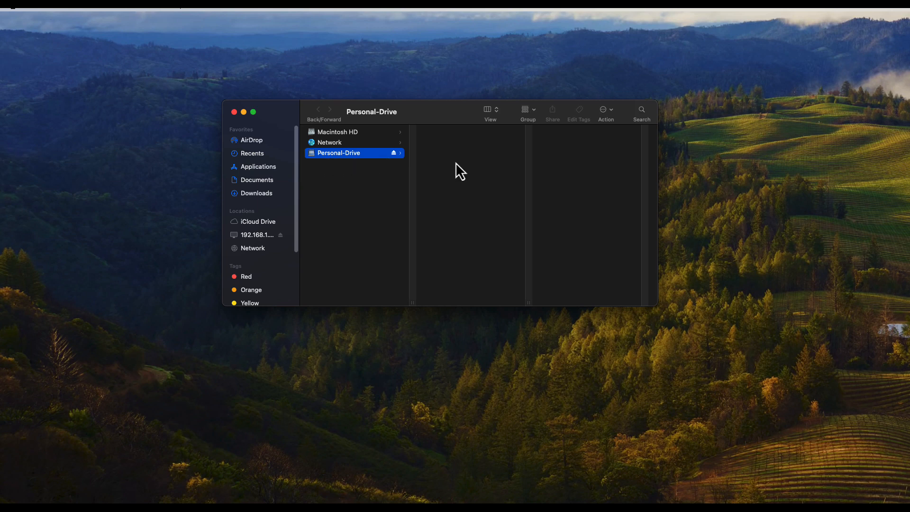
pyautogui.moveTo(452, 167)
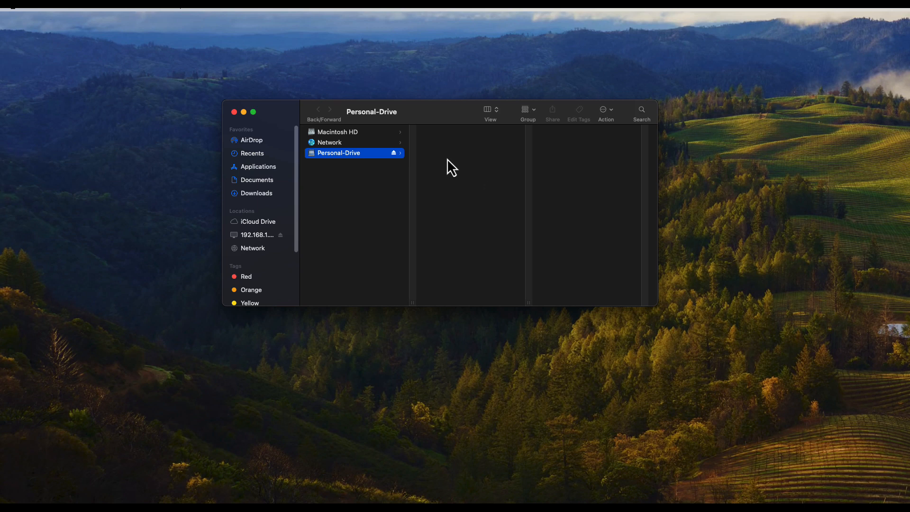
# Step: Create a new folder in the Personal-Drive Finder column from the right-click menu
pyautogui.rightClick(452, 168)
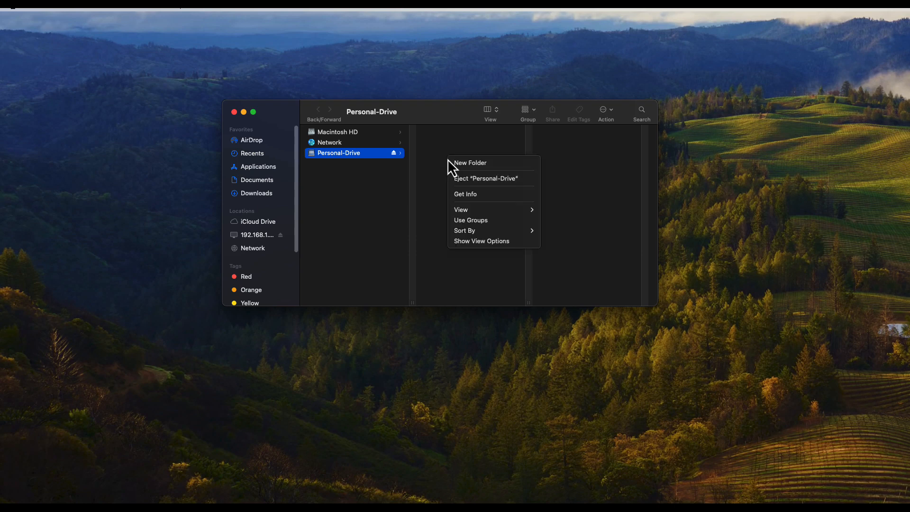
pyautogui.click(470, 162)
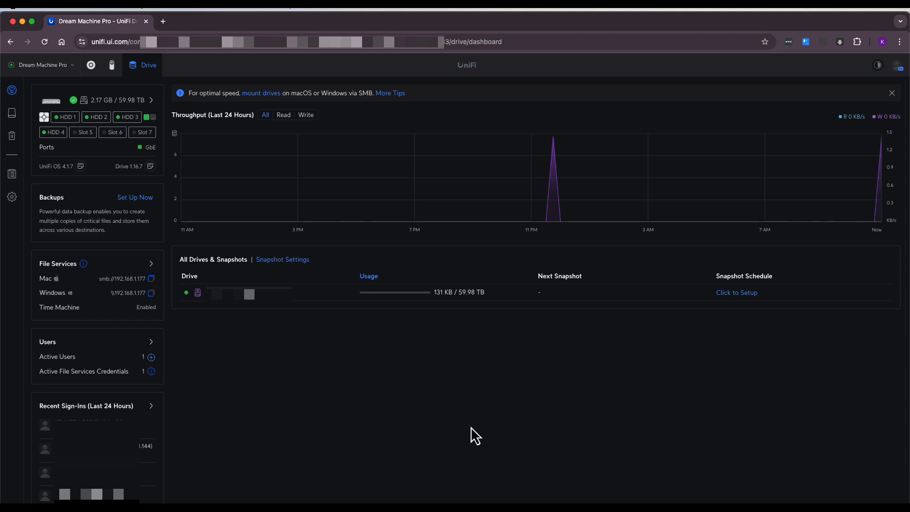
pyautogui.moveTo(473, 429)
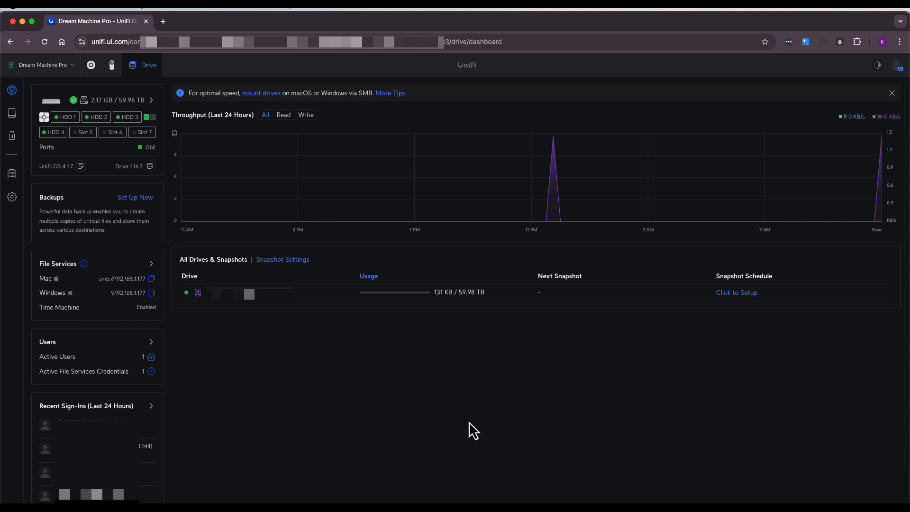
pyautogui.moveTo(444, 400)
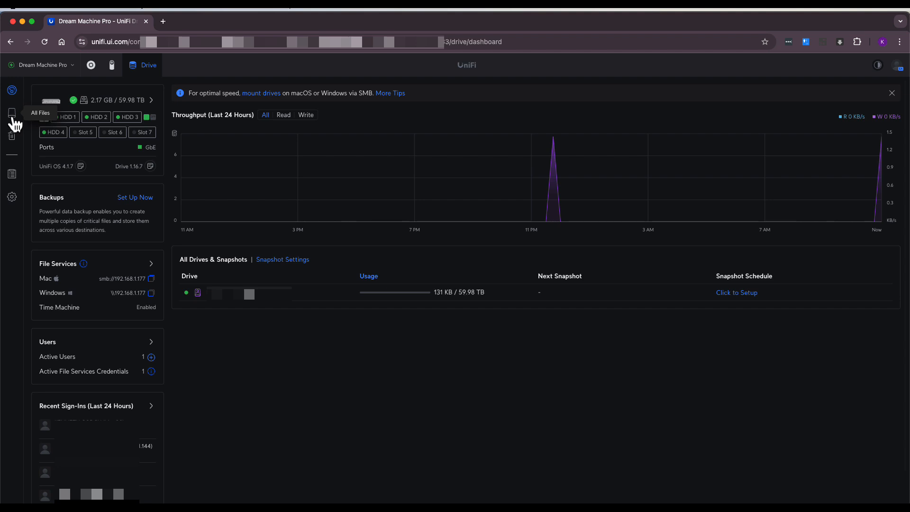
# Step: Browse All Files in UniFi Drive and show the actions menu for the 'test' folder
pyautogui.click(11, 113)
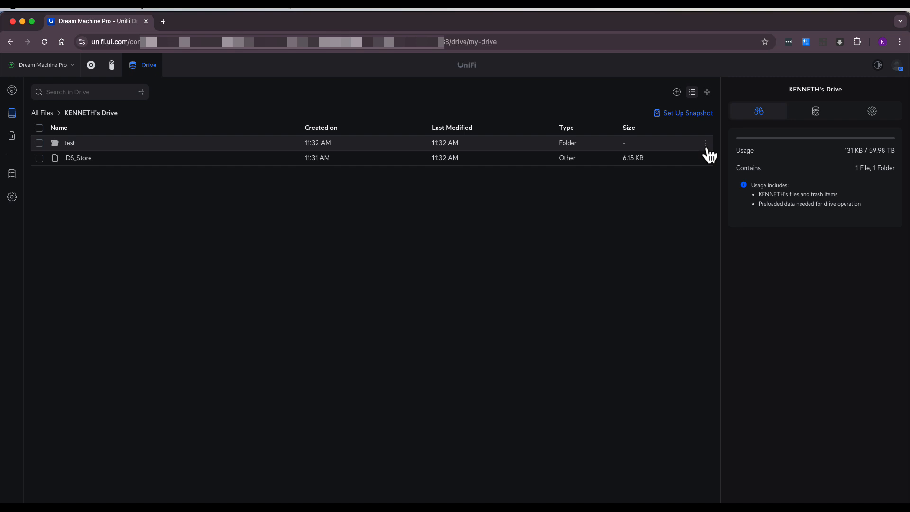
pyautogui.click(705, 142)
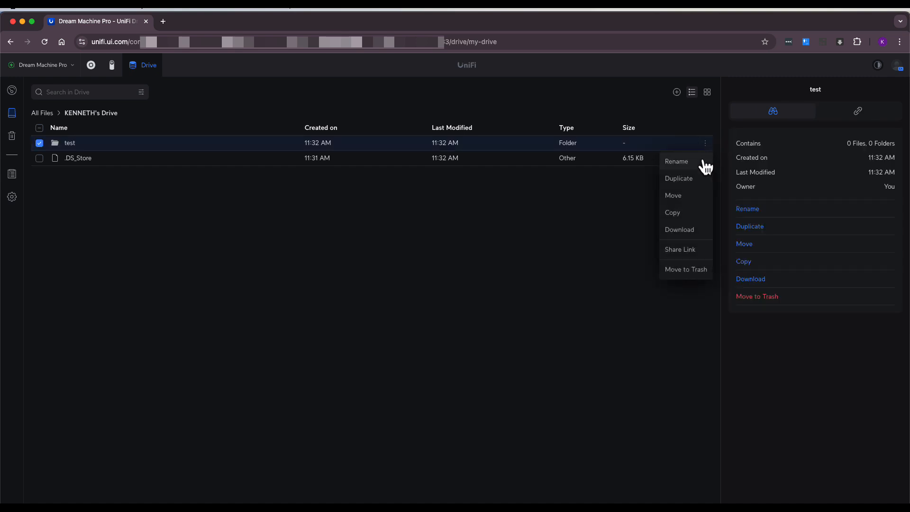
pyautogui.moveTo(679, 230)
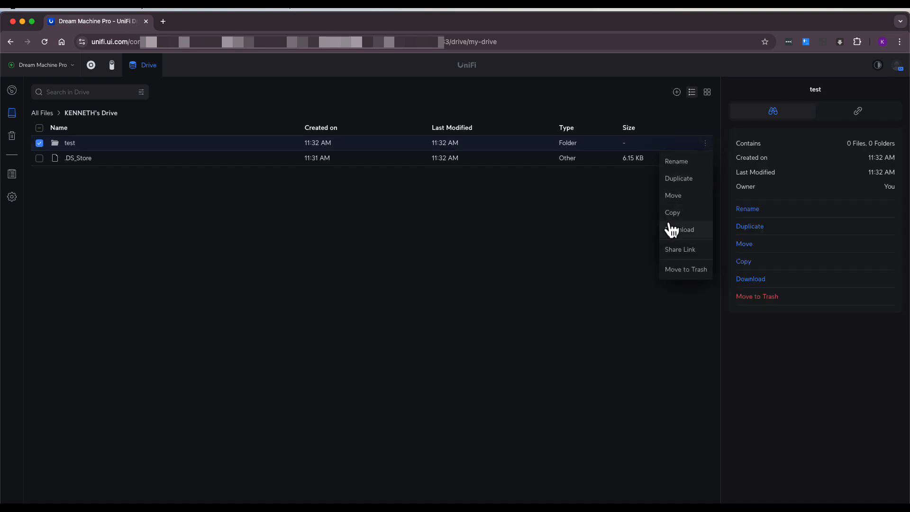
pyautogui.moveTo(693, 254)
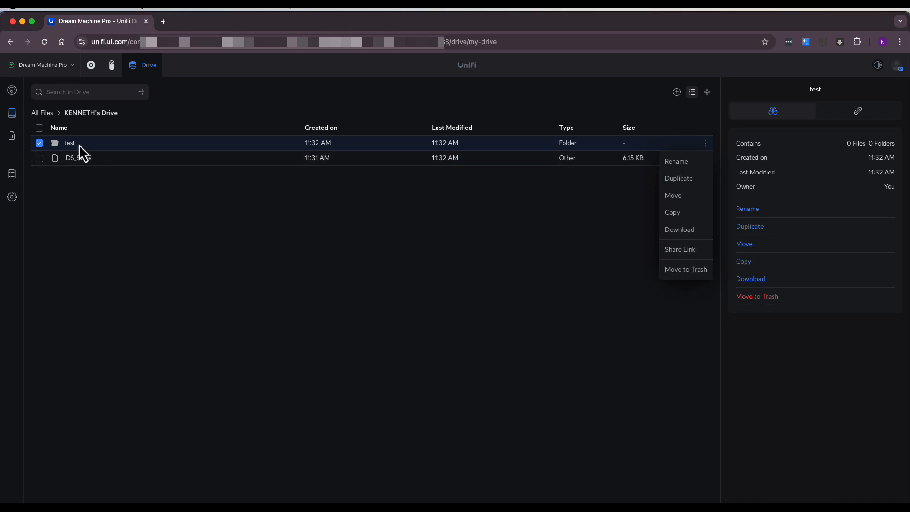
# Step: Open the 'test' folder and drag testfile.txt from Finder into it
pyautogui.doubleClick(69, 142)
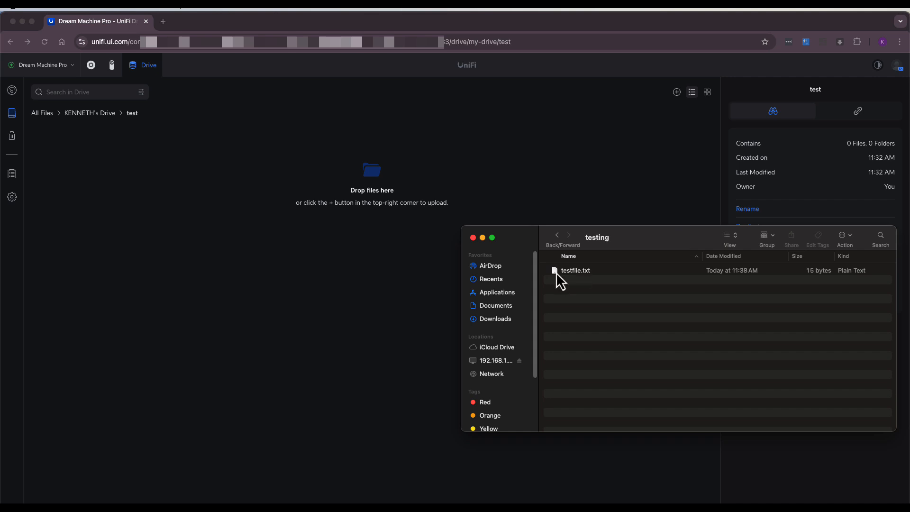
pyautogui.moveTo(575, 270); pyautogui.dragTo(313, 256)
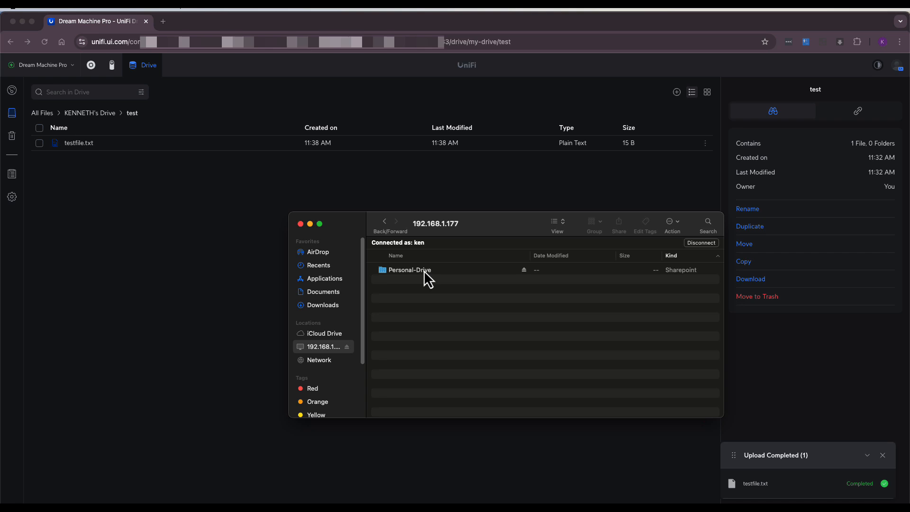
# Step: Open the test folder on the mounted share to confirm testfile.txt (15 bytes) is there
pyautogui.doubleClick(408, 269)
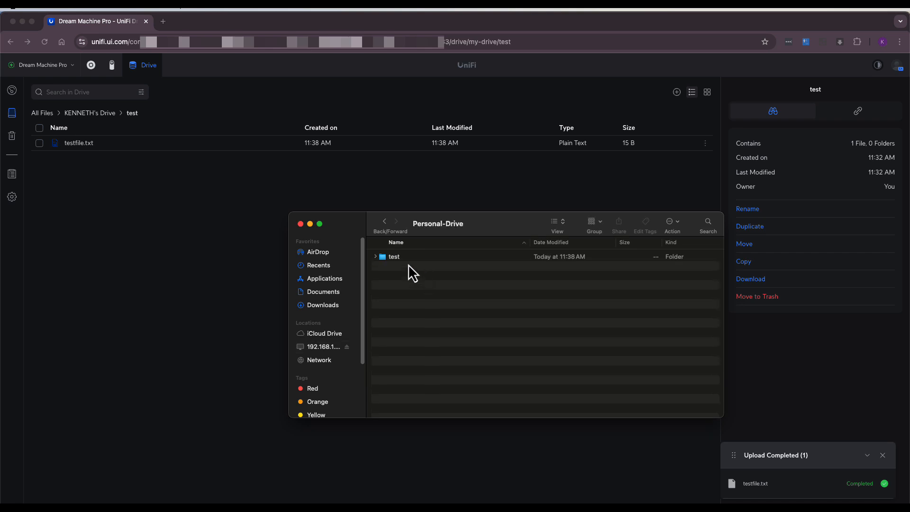
pyautogui.doubleClick(394, 255)
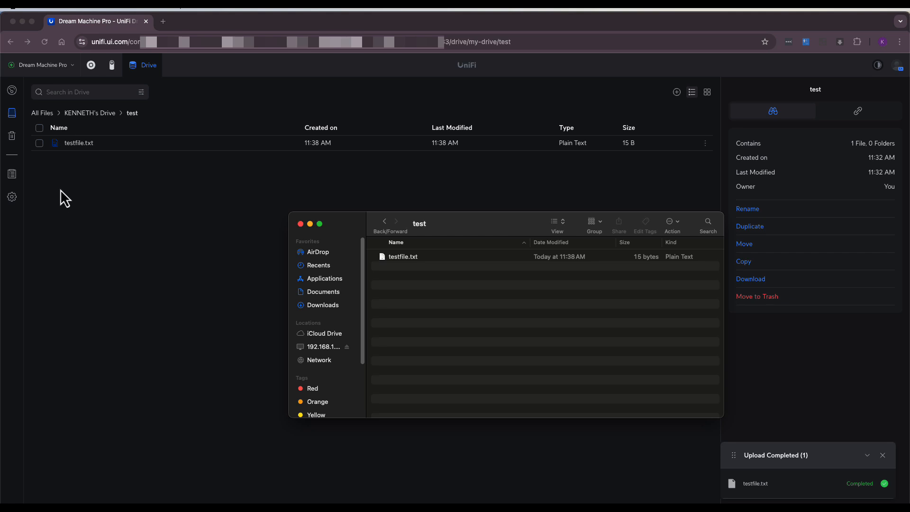
pyautogui.moveTo(65, 207)
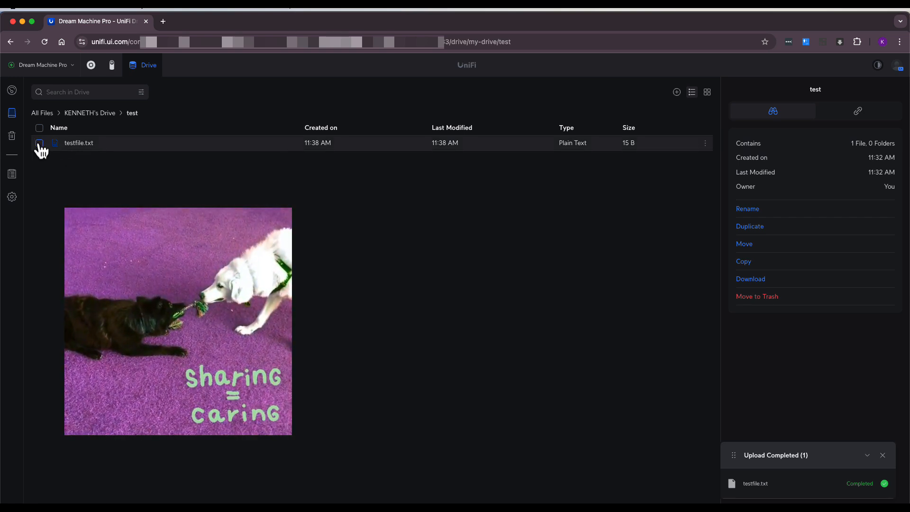
# Step: Select testfile.txt and open Share Link options, leaving expiration and access limit off
pyautogui.click(38, 142)
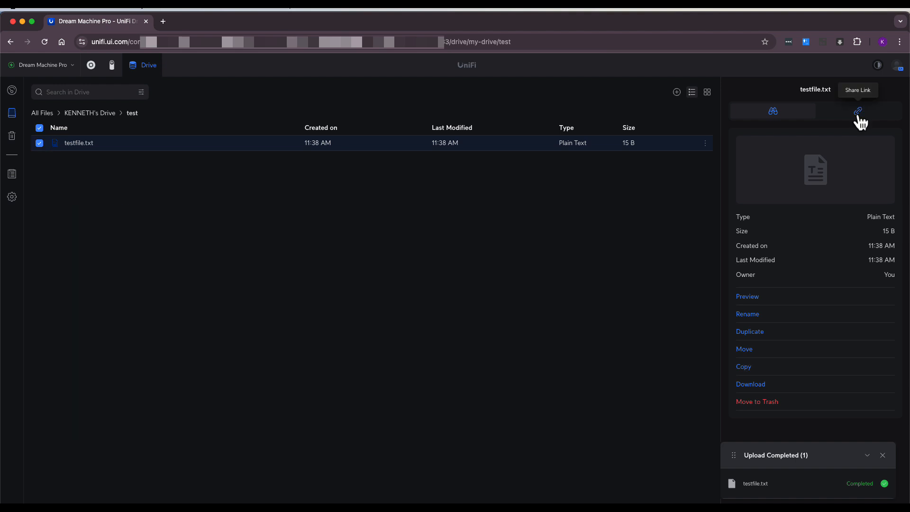
pyautogui.click(858, 111)
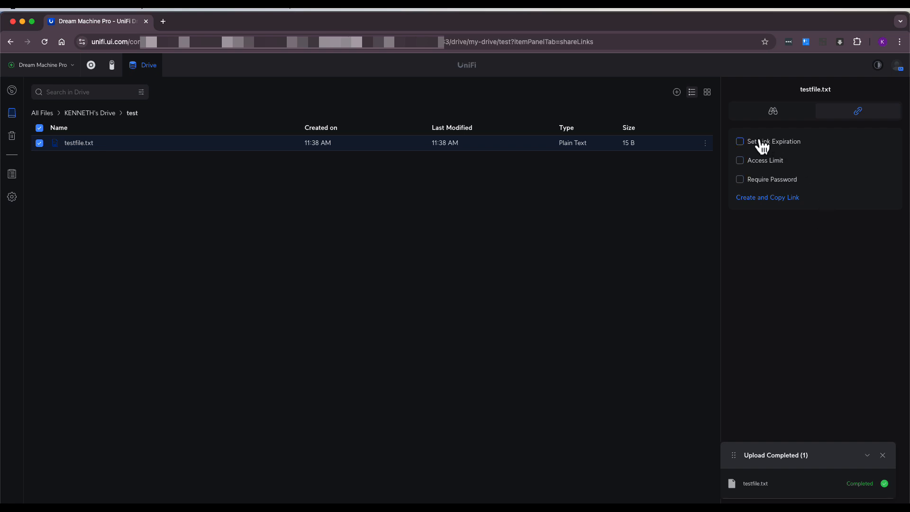
pyautogui.click(740, 141)
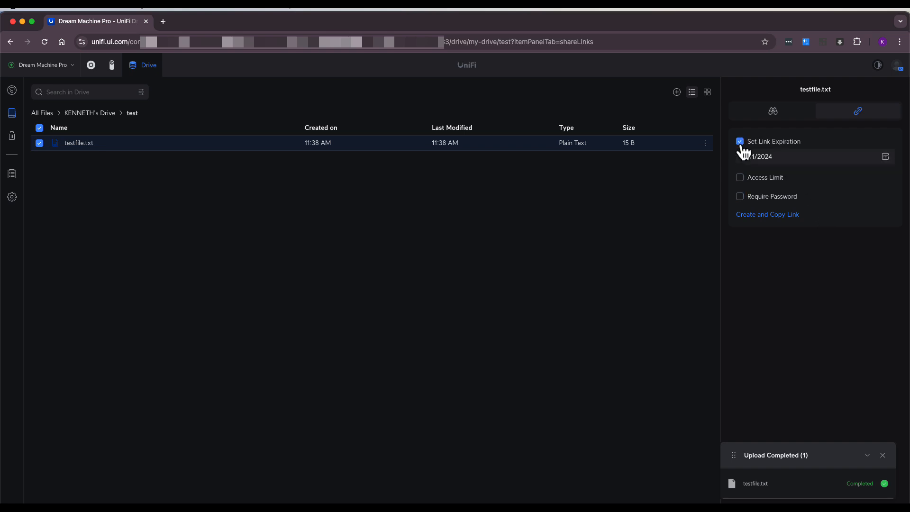
pyautogui.click(740, 141)
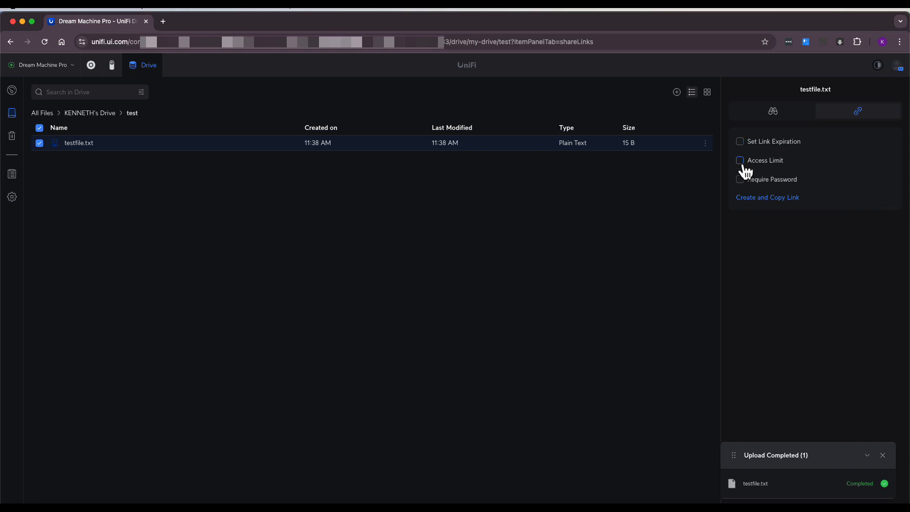
pyautogui.click(739, 160)
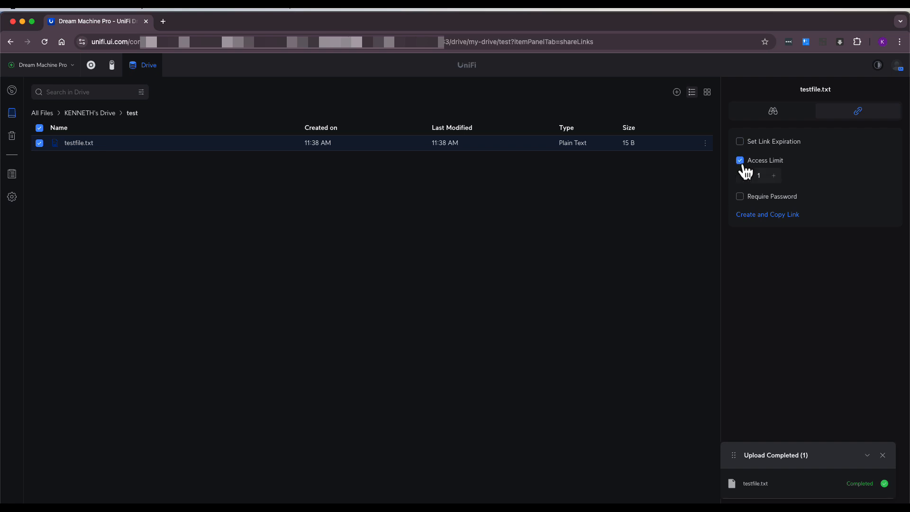
pyautogui.click(739, 160)
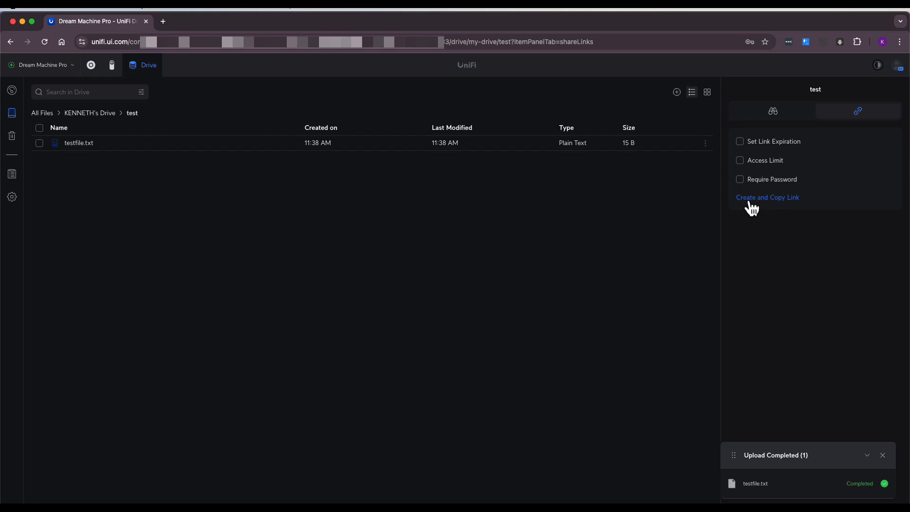
# Step: Create the test folder's share link and copy it to the clipboard
pyautogui.click(766, 197)
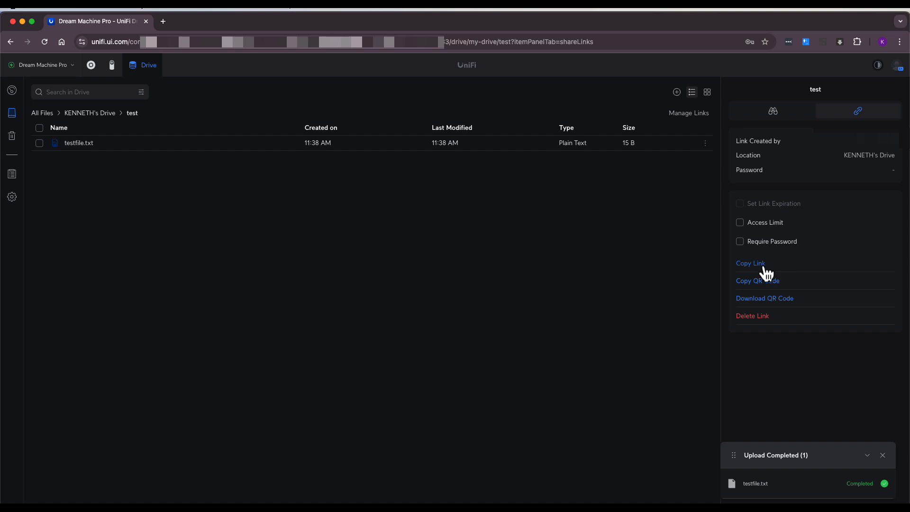
pyautogui.moveTo(778, 290)
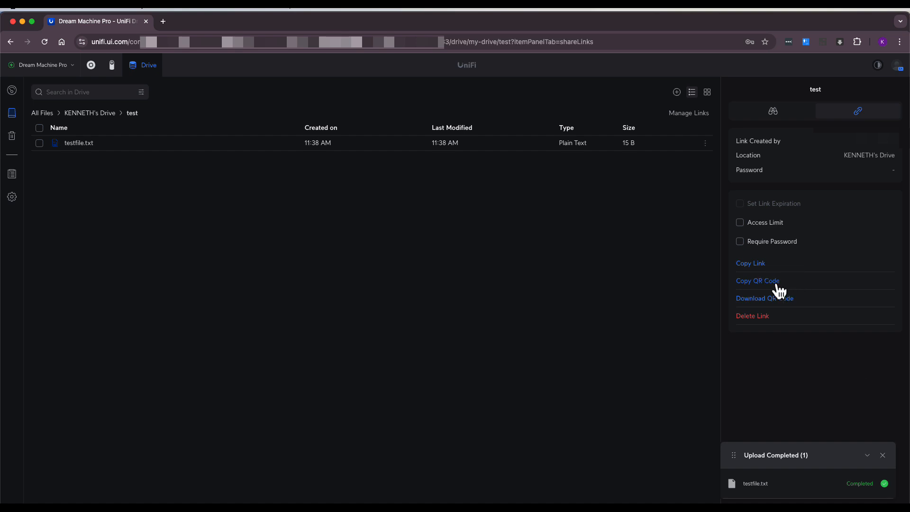
pyautogui.moveTo(804, 307)
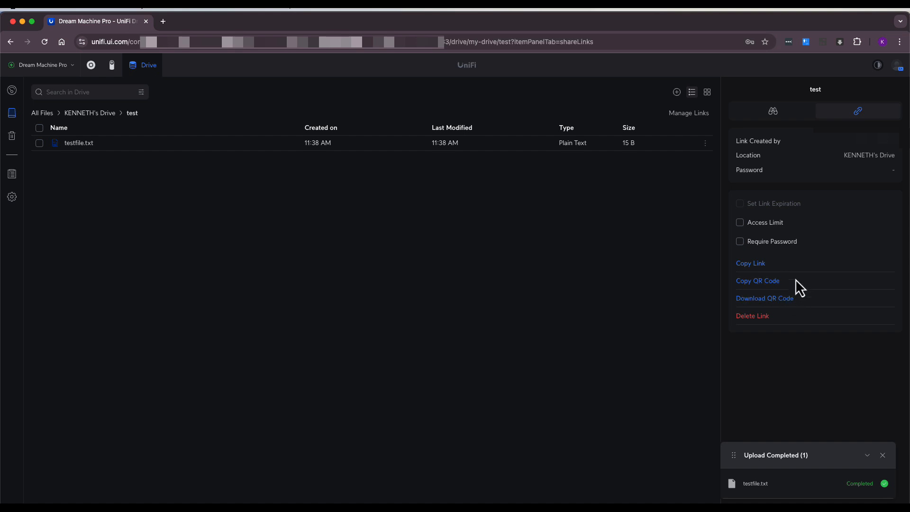
pyautogui.moveTo(806, 300)
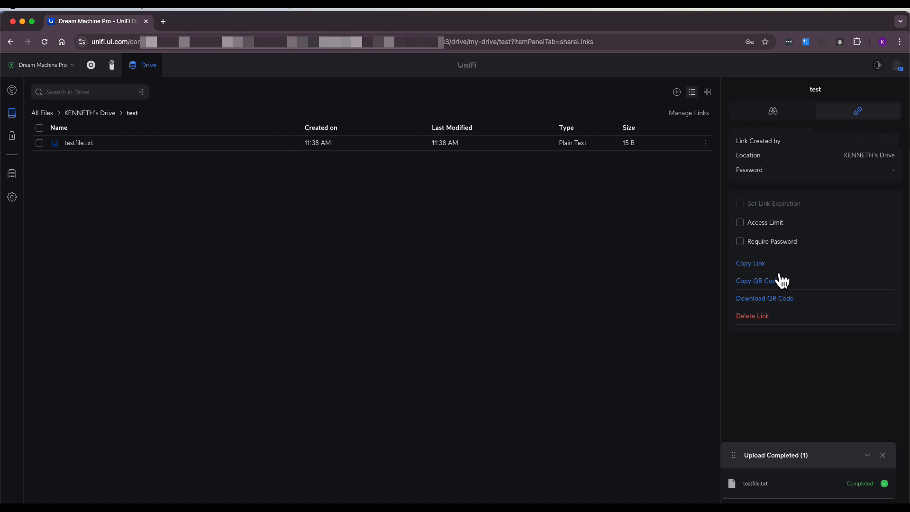
pyautogui.moveTo(759, 273)
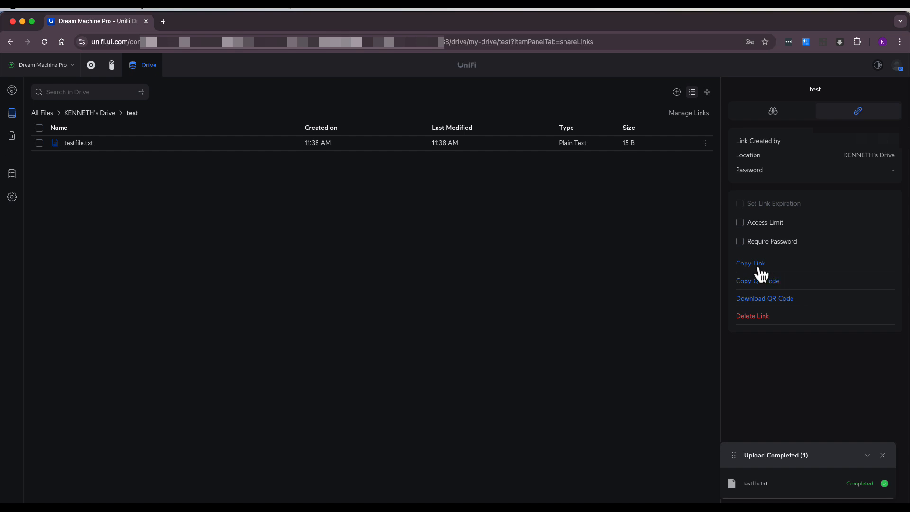
pyautogui.click(750, 263)
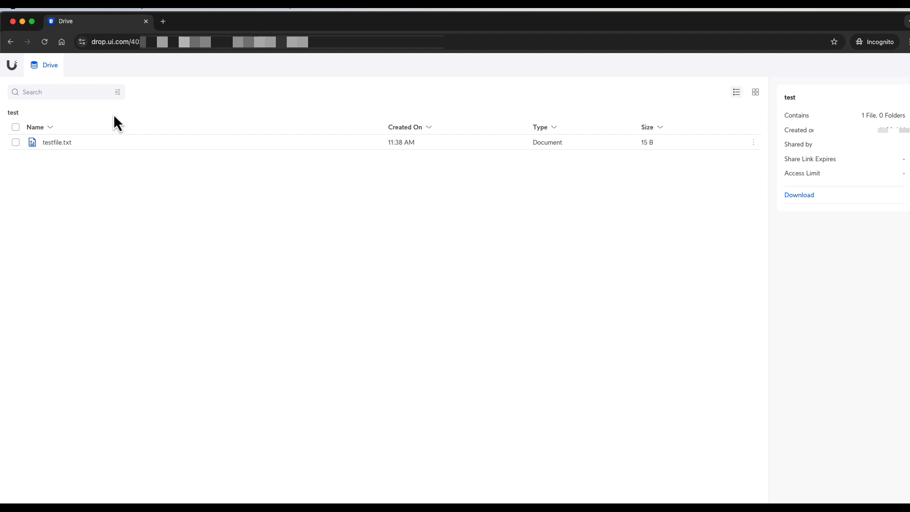
pyautogui.moveTo(114, 70)
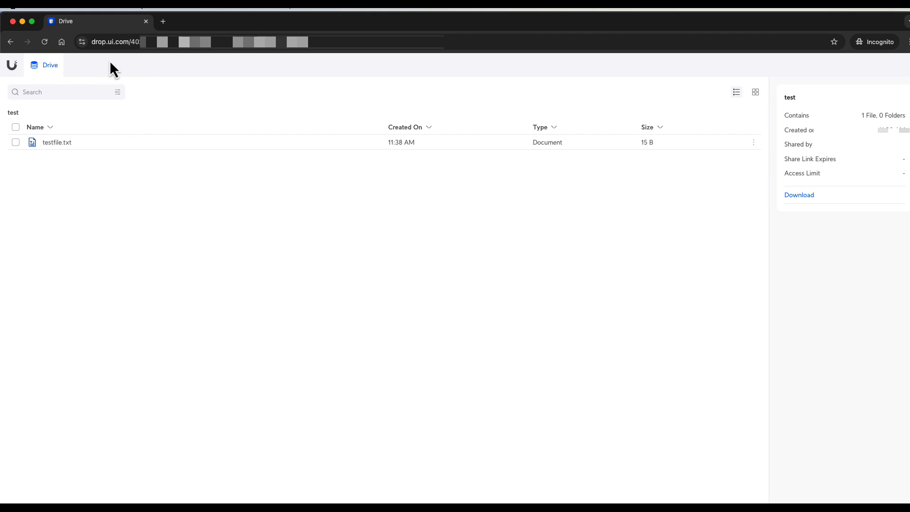
pyautogui.moveTo(134, 72)
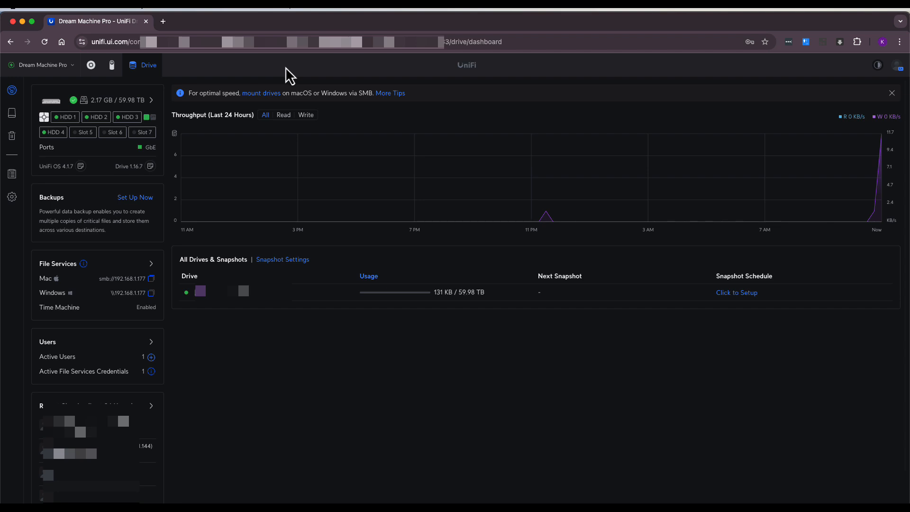
pyautogui.moveTo(282, 78)
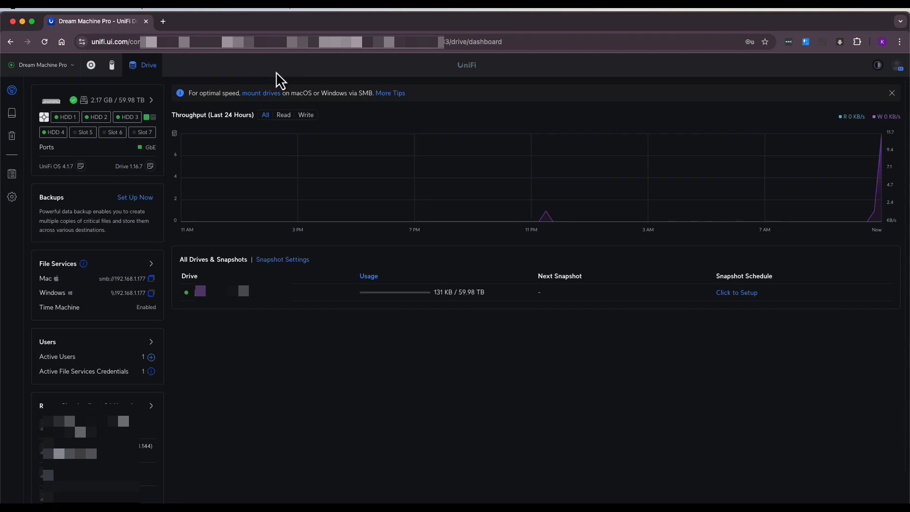
# Step: In Settings > Shared Links, select the test link and request its deletion
pyautogui.click(135, 197)
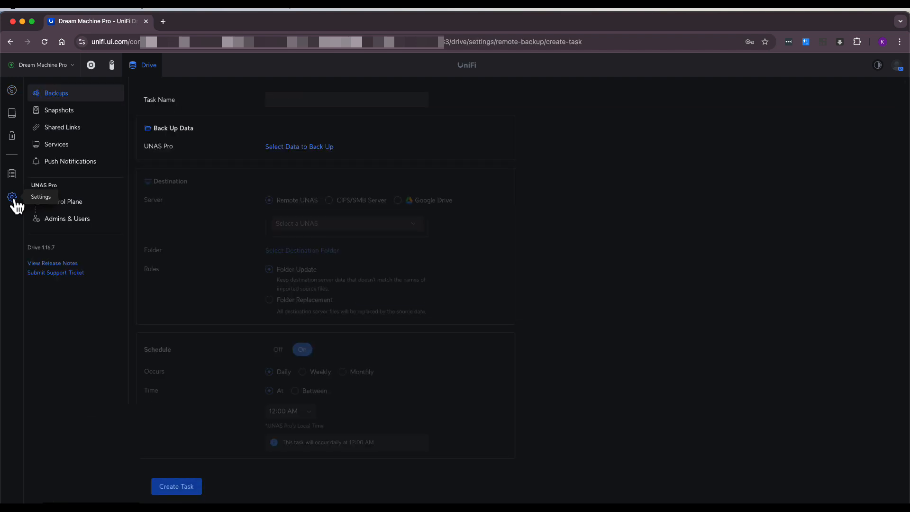
pyautogui.click(62, 127)
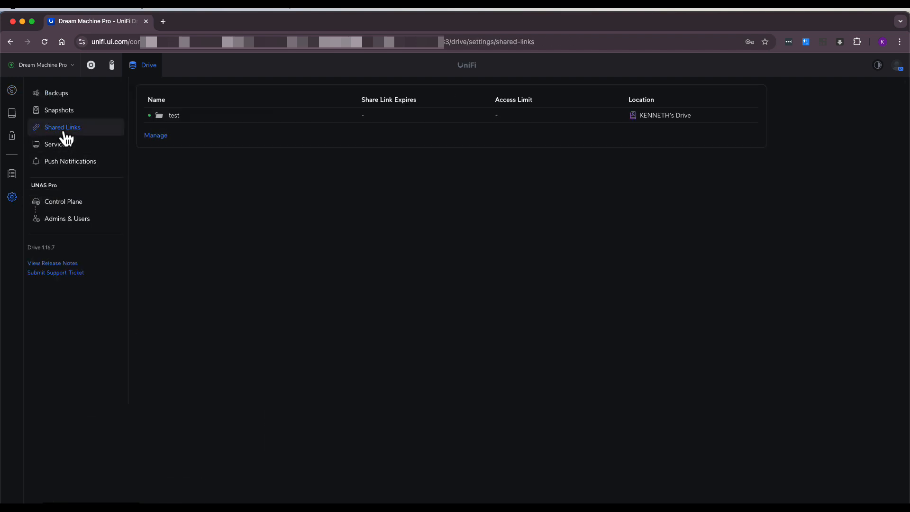
pyautogui.moveTo(171, 124)
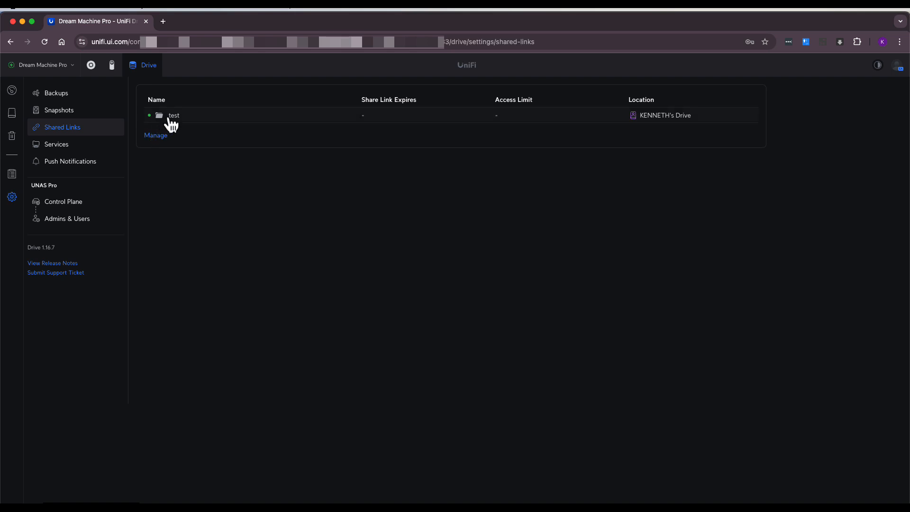
pyautogui.moveTo(299, 125)
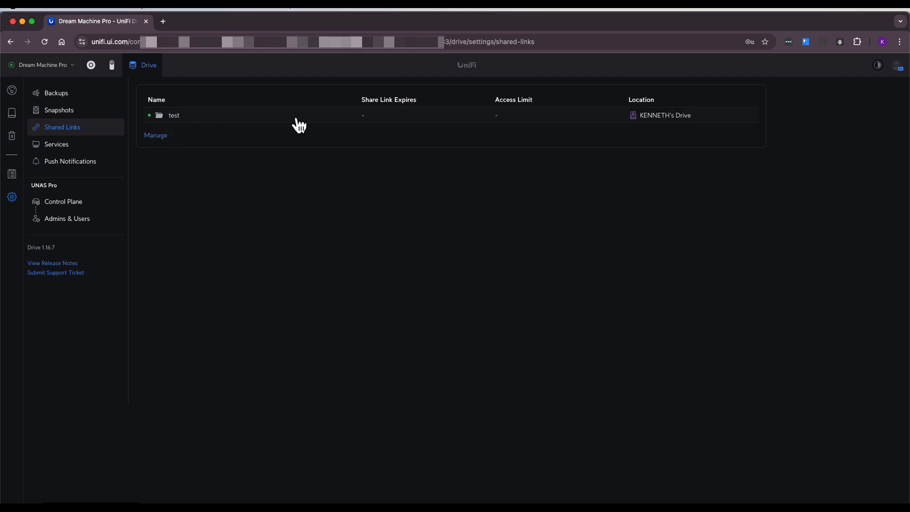
pyautogui.click(155, 135)
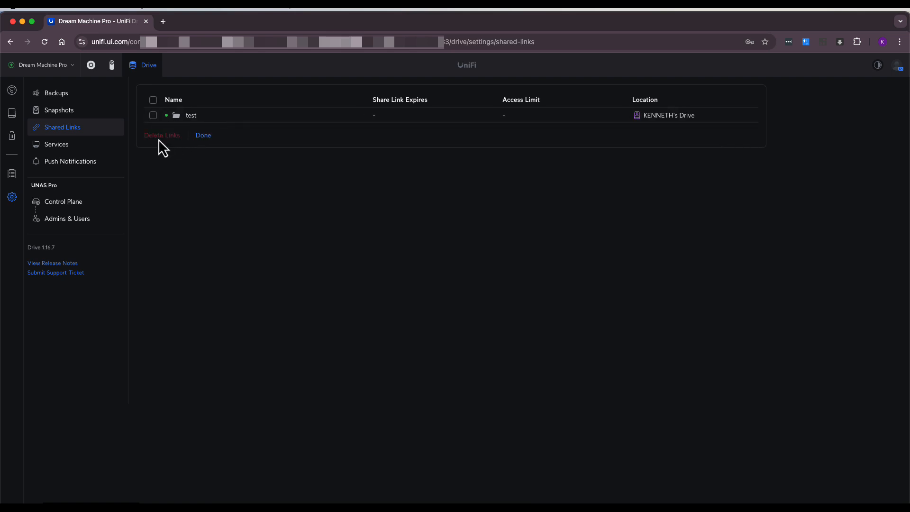
pyautogui.click(152, 99)
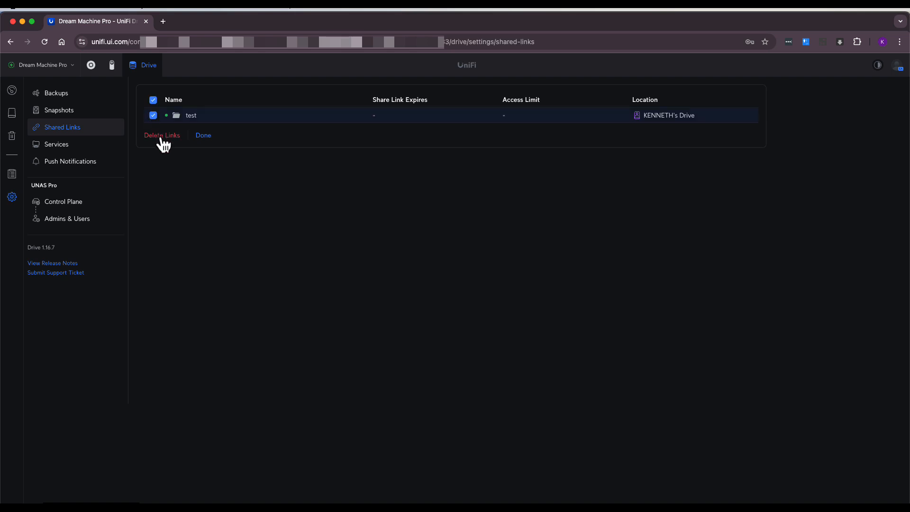
pyautogui.click(161, 135)
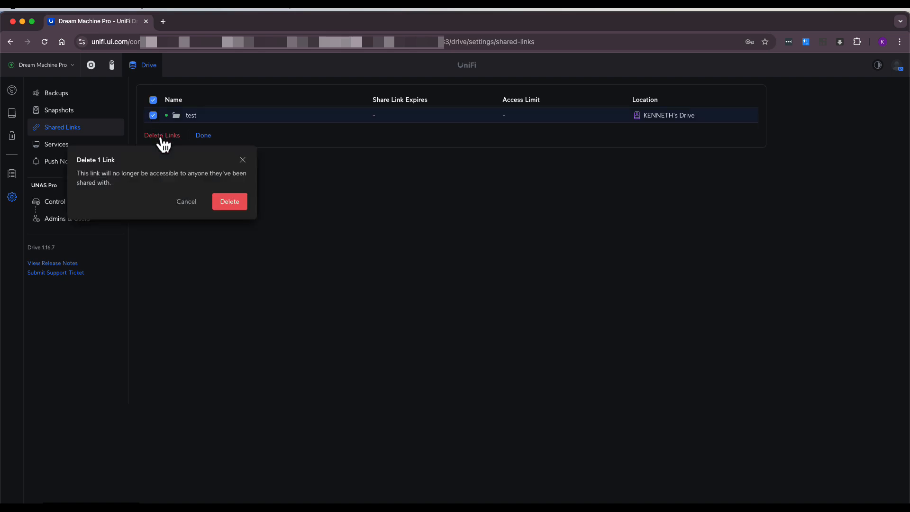